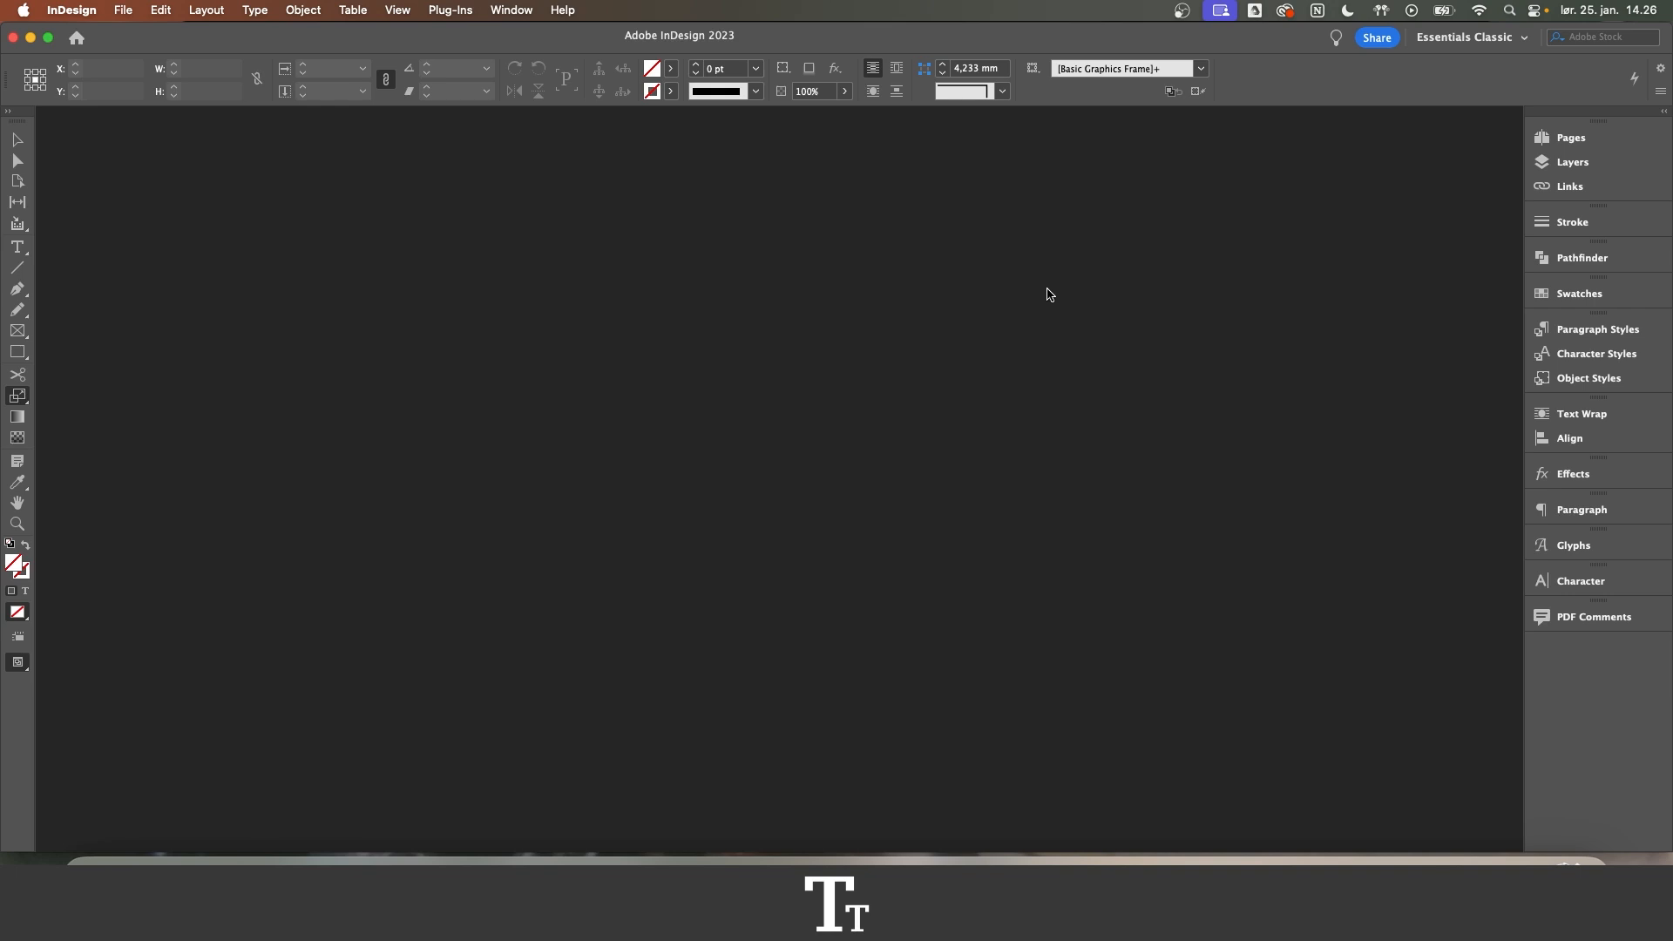
pyautogui.moveTo(127, 30)
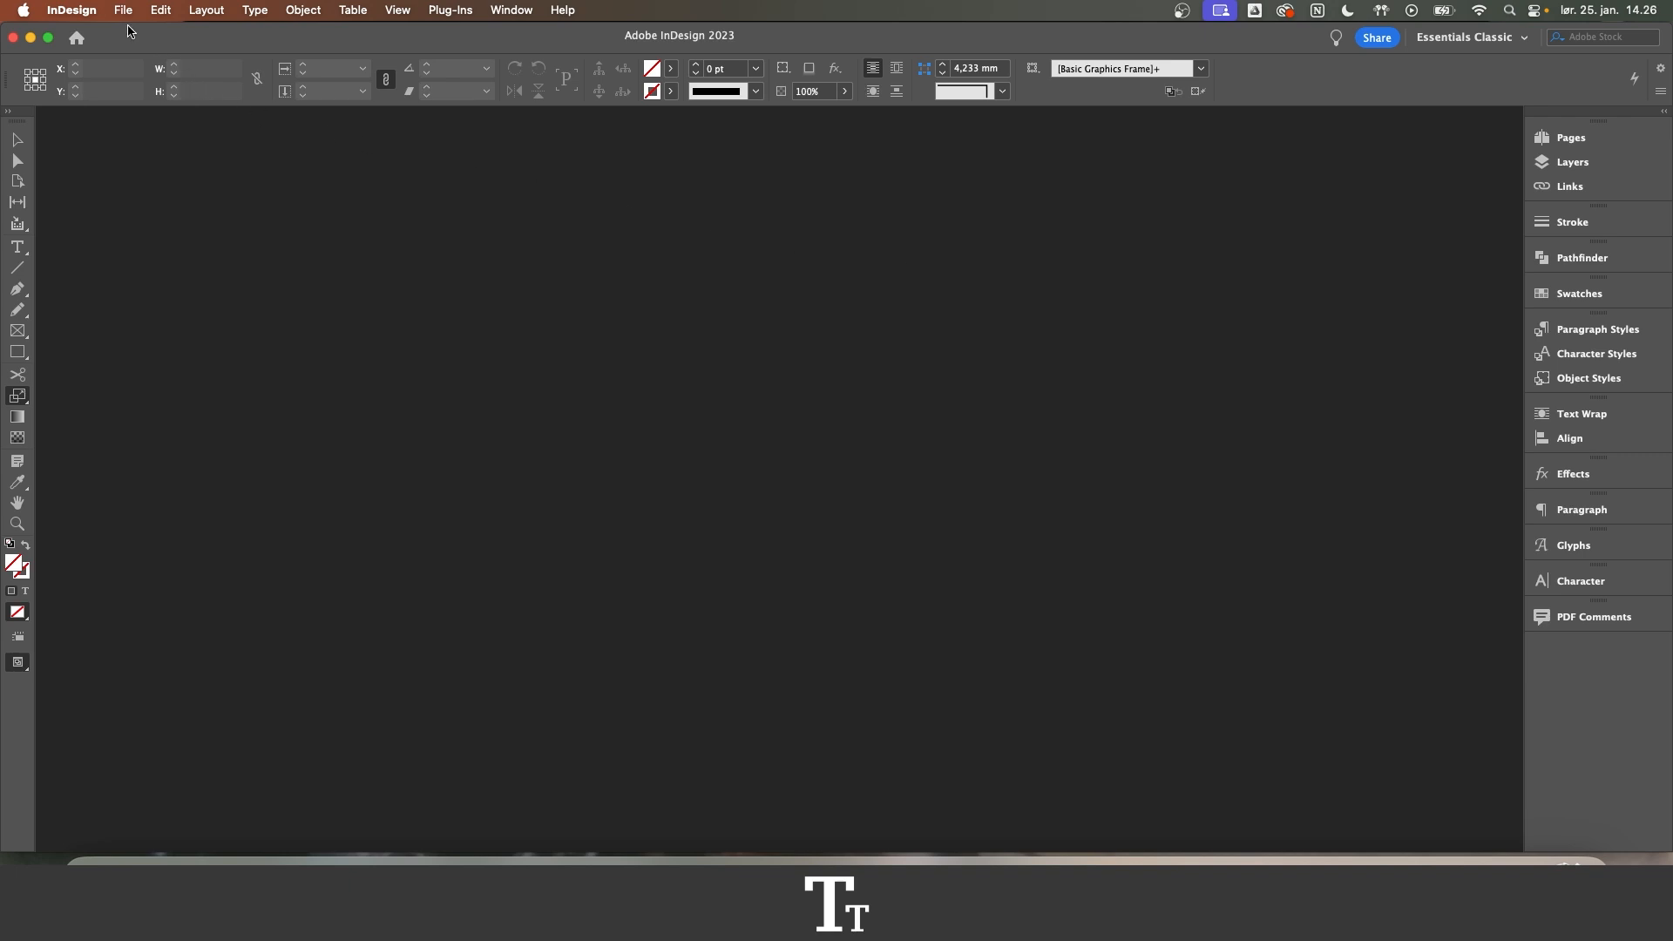
# Reach the New Document command through the File menu
pyautogui.click(122, 11)
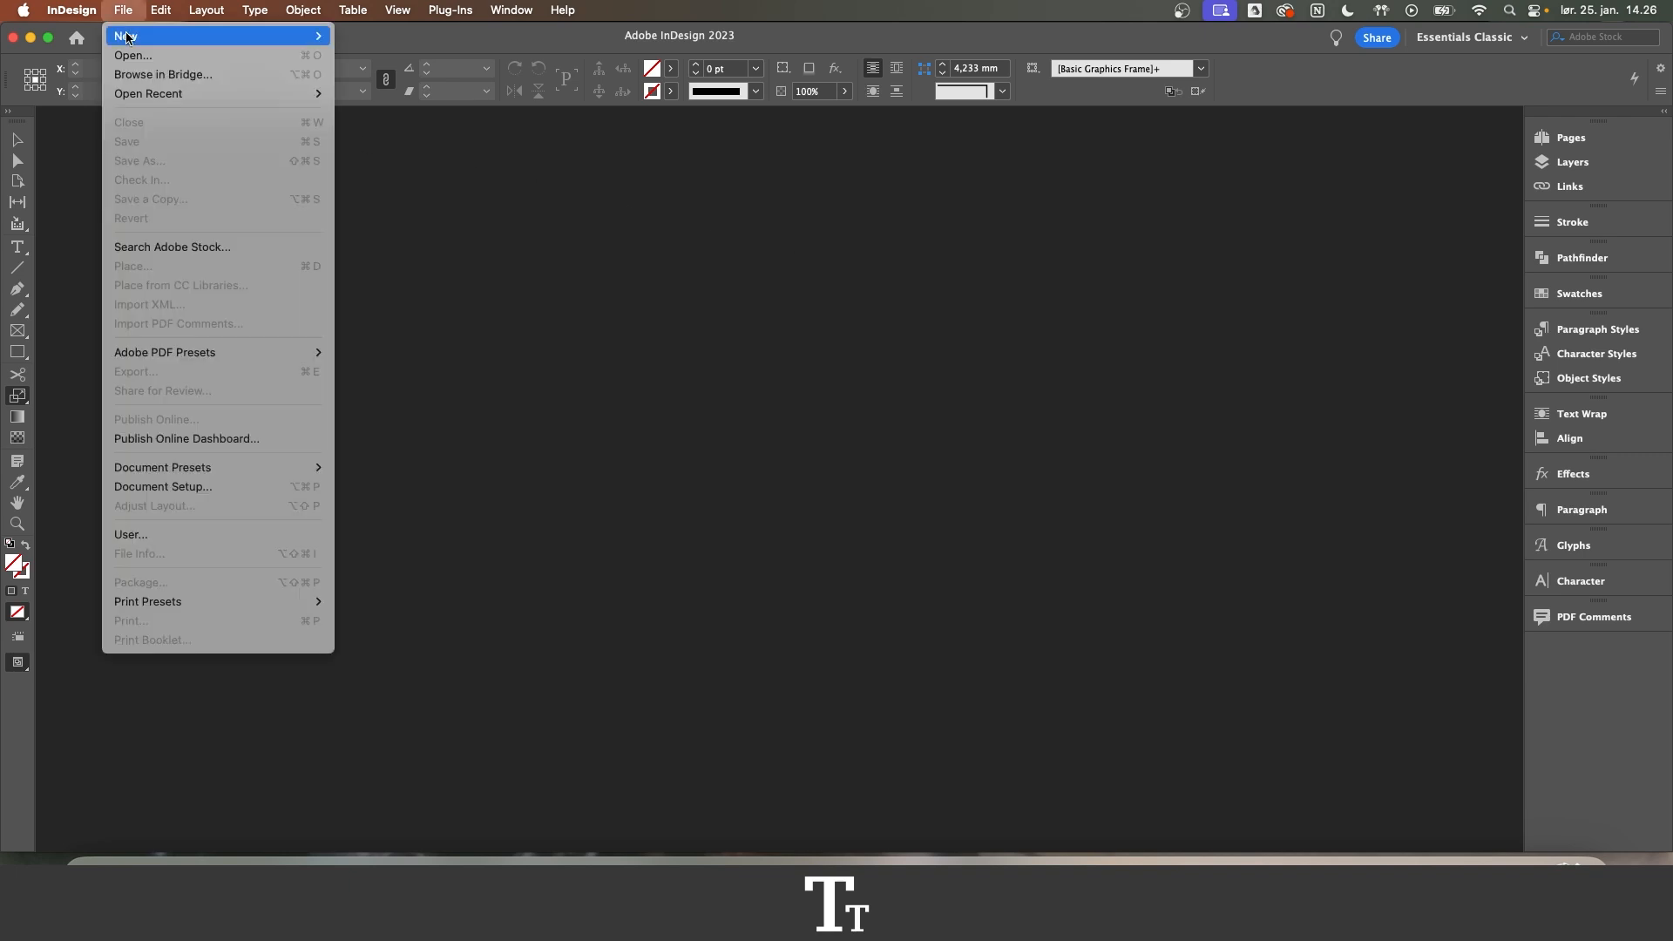
pyautogui.moveTo(125, 35)
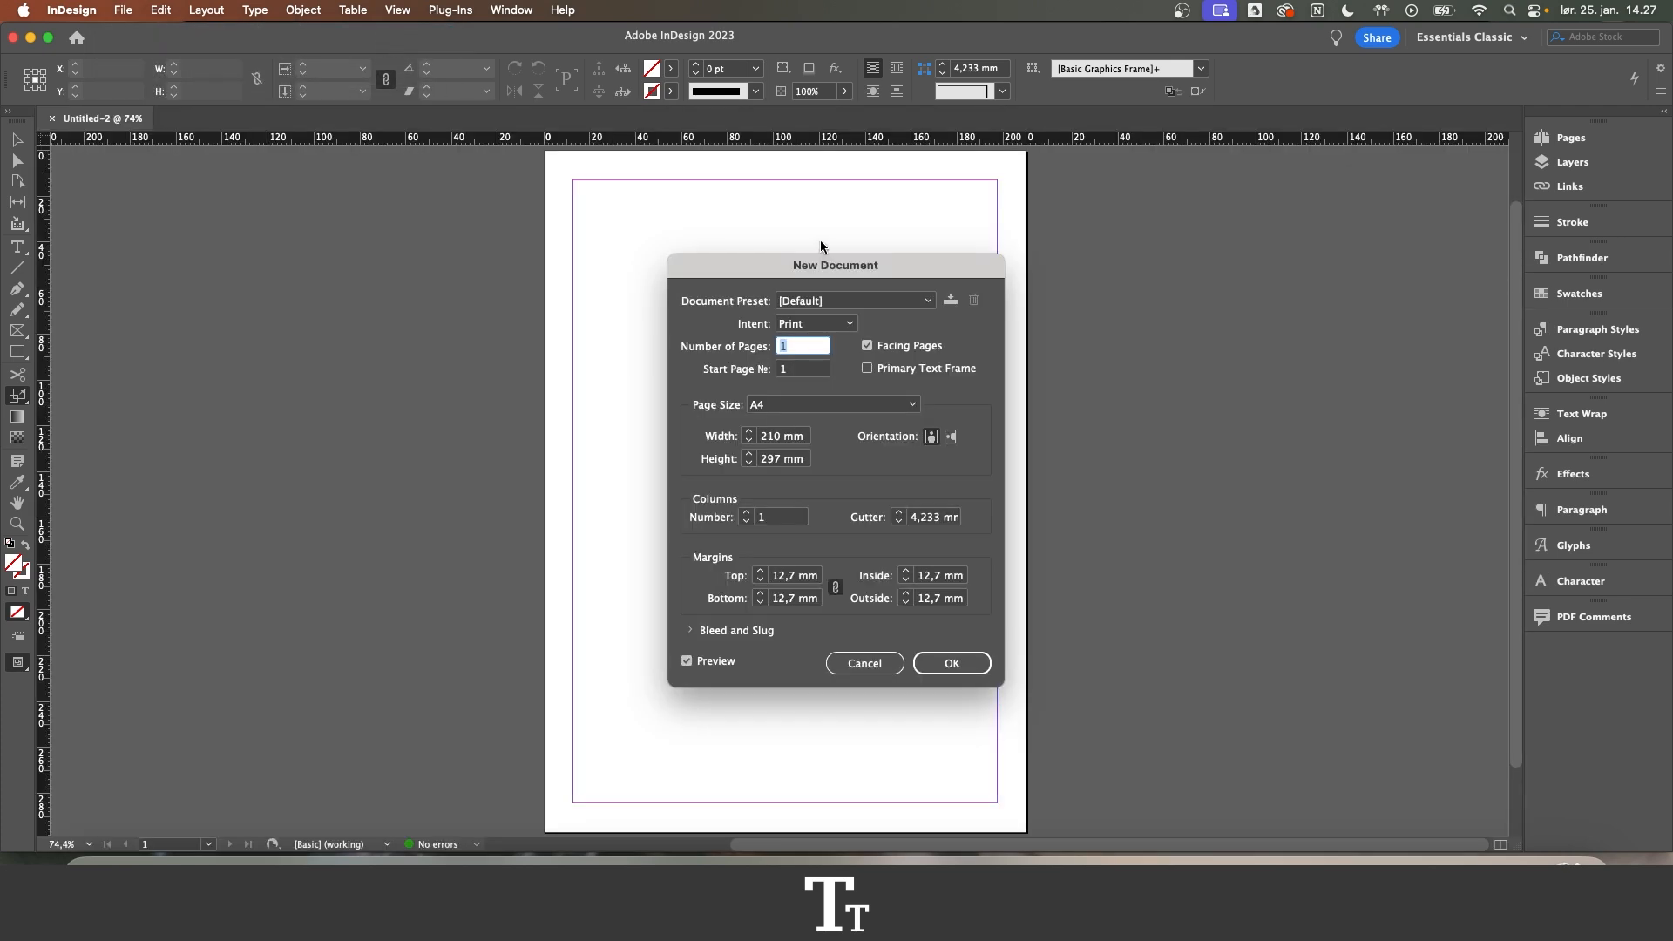
pyautogui.moveTo(694, 354)
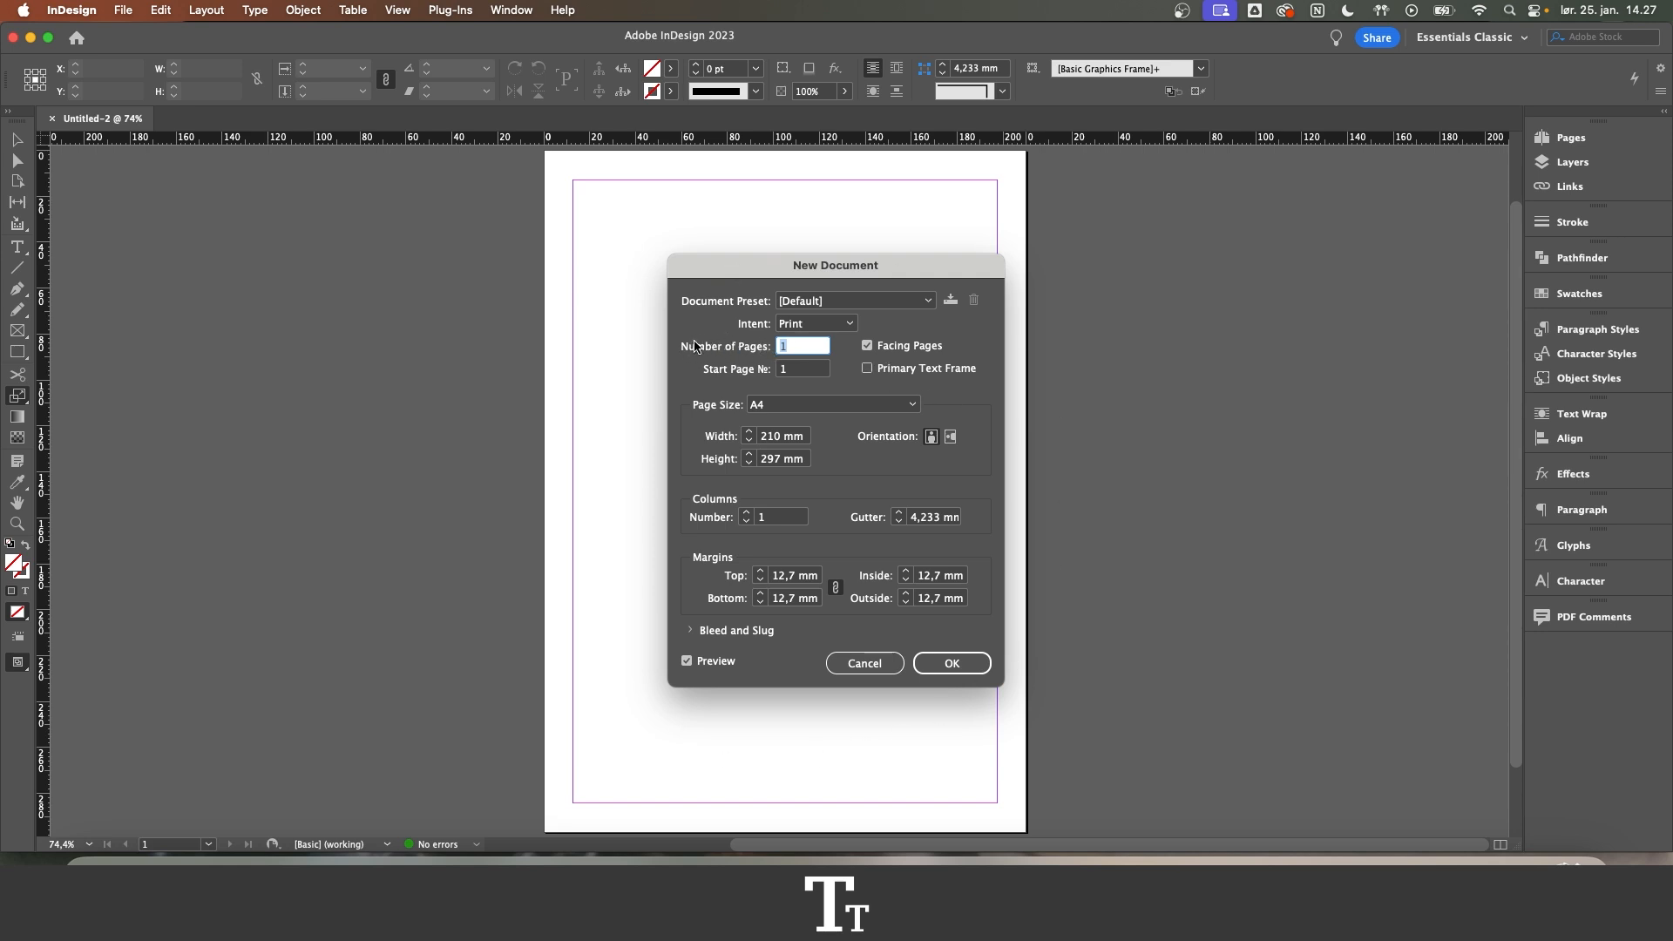
# Enter 10 for Number of Pages and 2 for Start Page No. in the new-document settings
pyautogui.write('3')
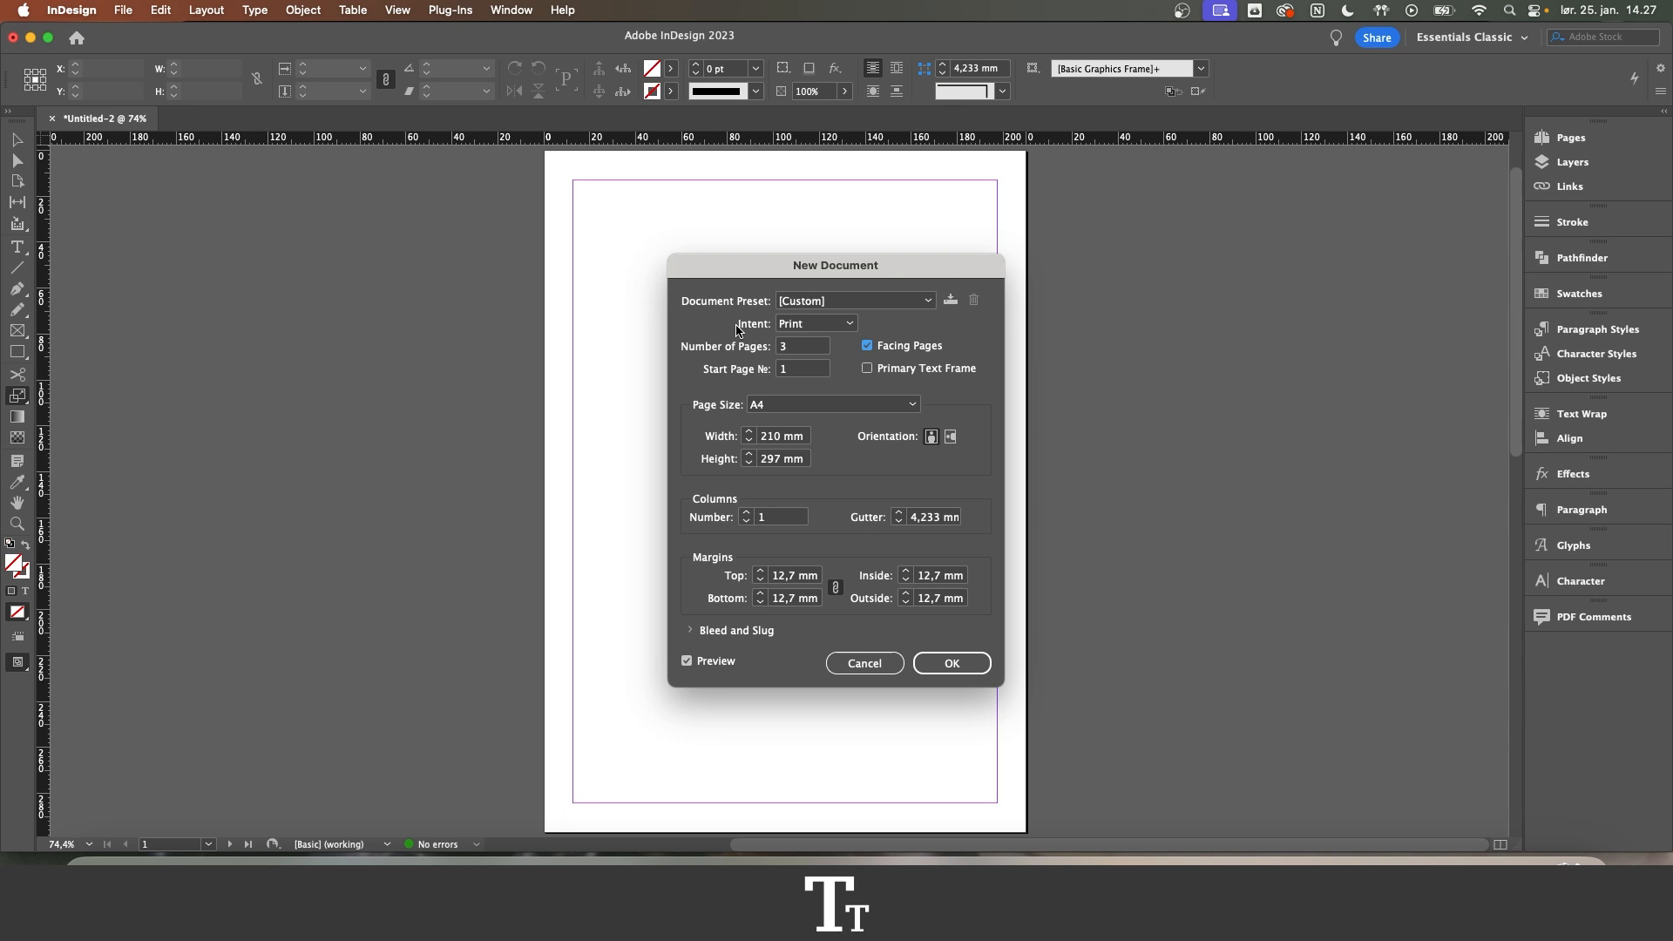
pyautogui.click(801, 345)
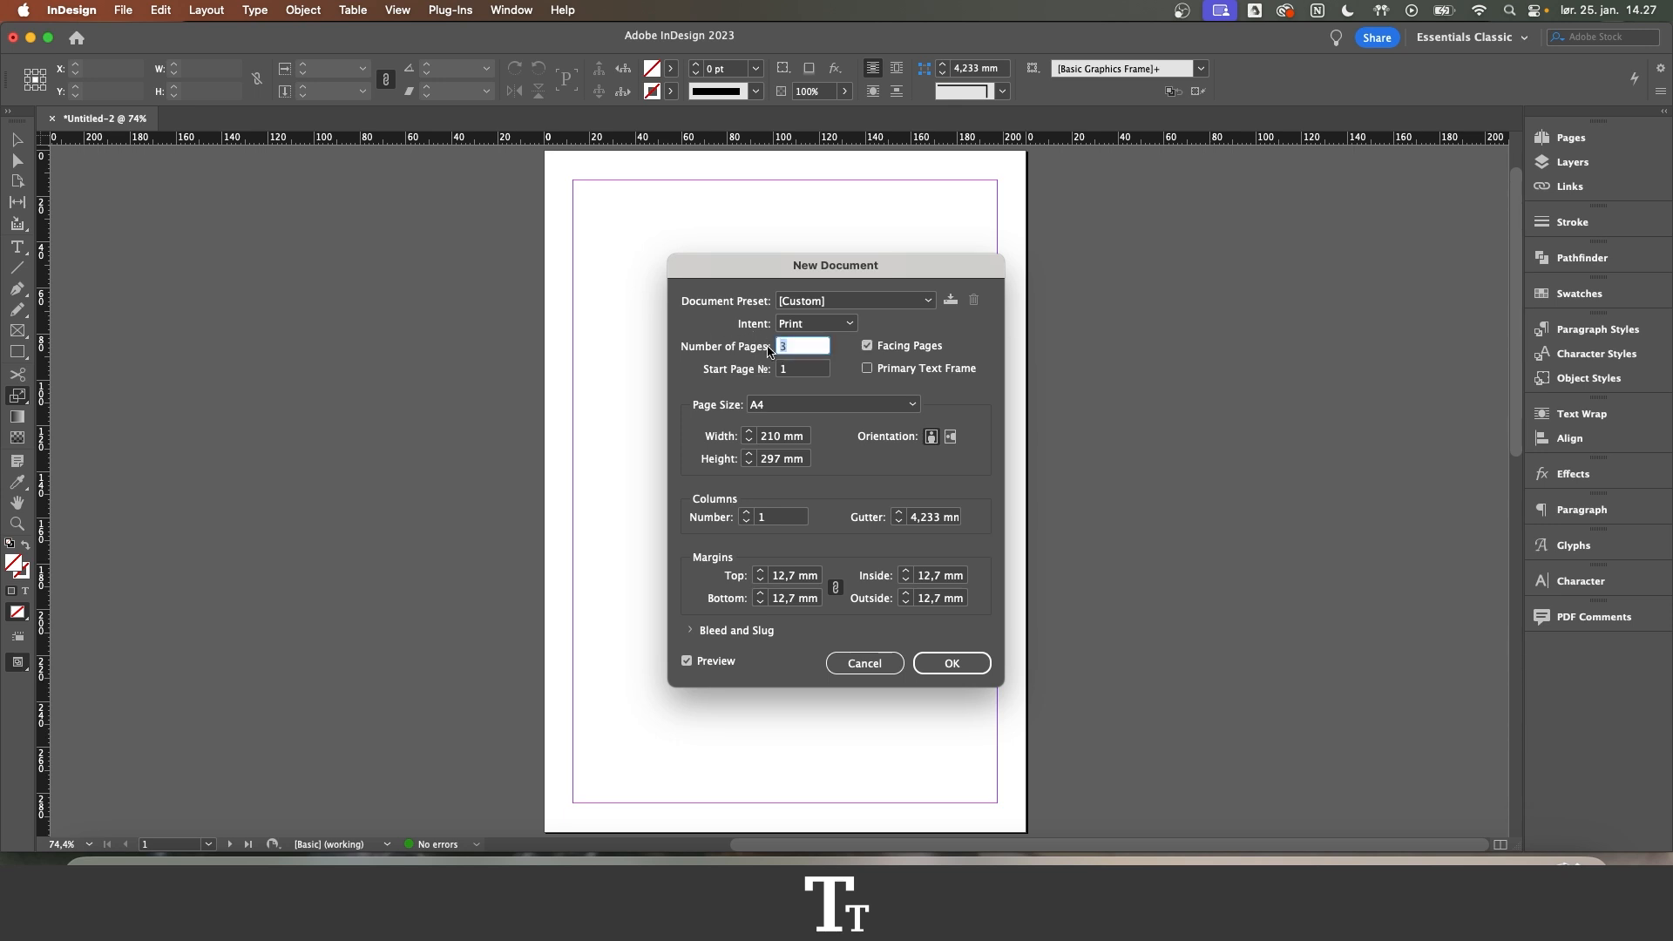
pyautogui.write('10')
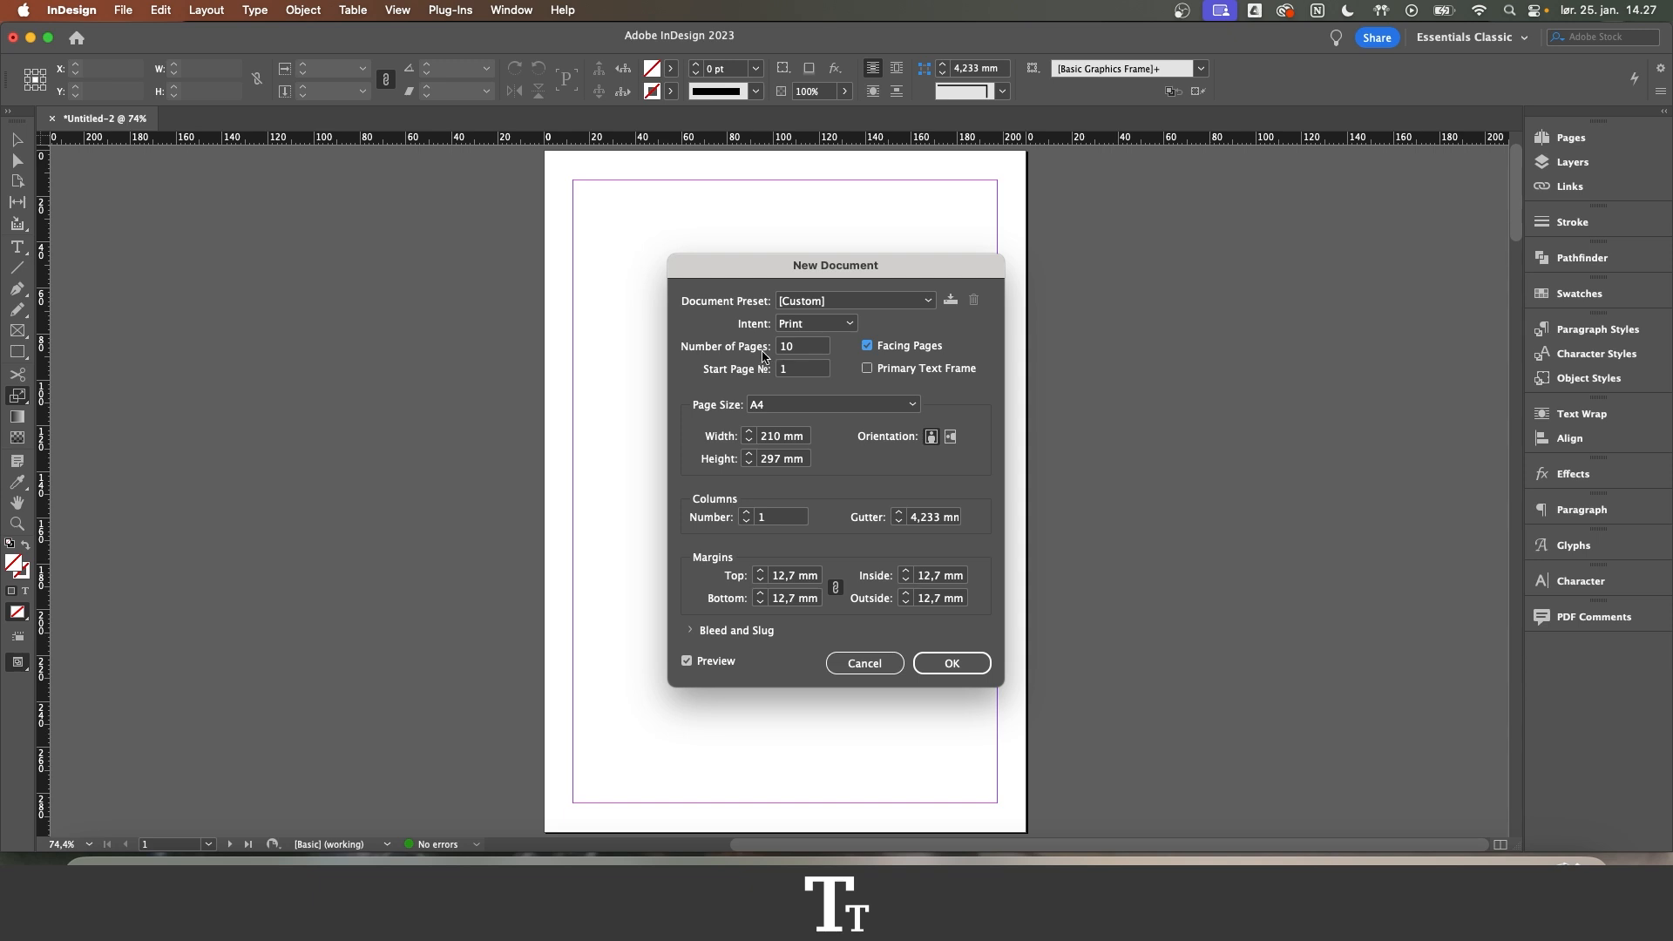
pyautogui.moveTo(793, 375)
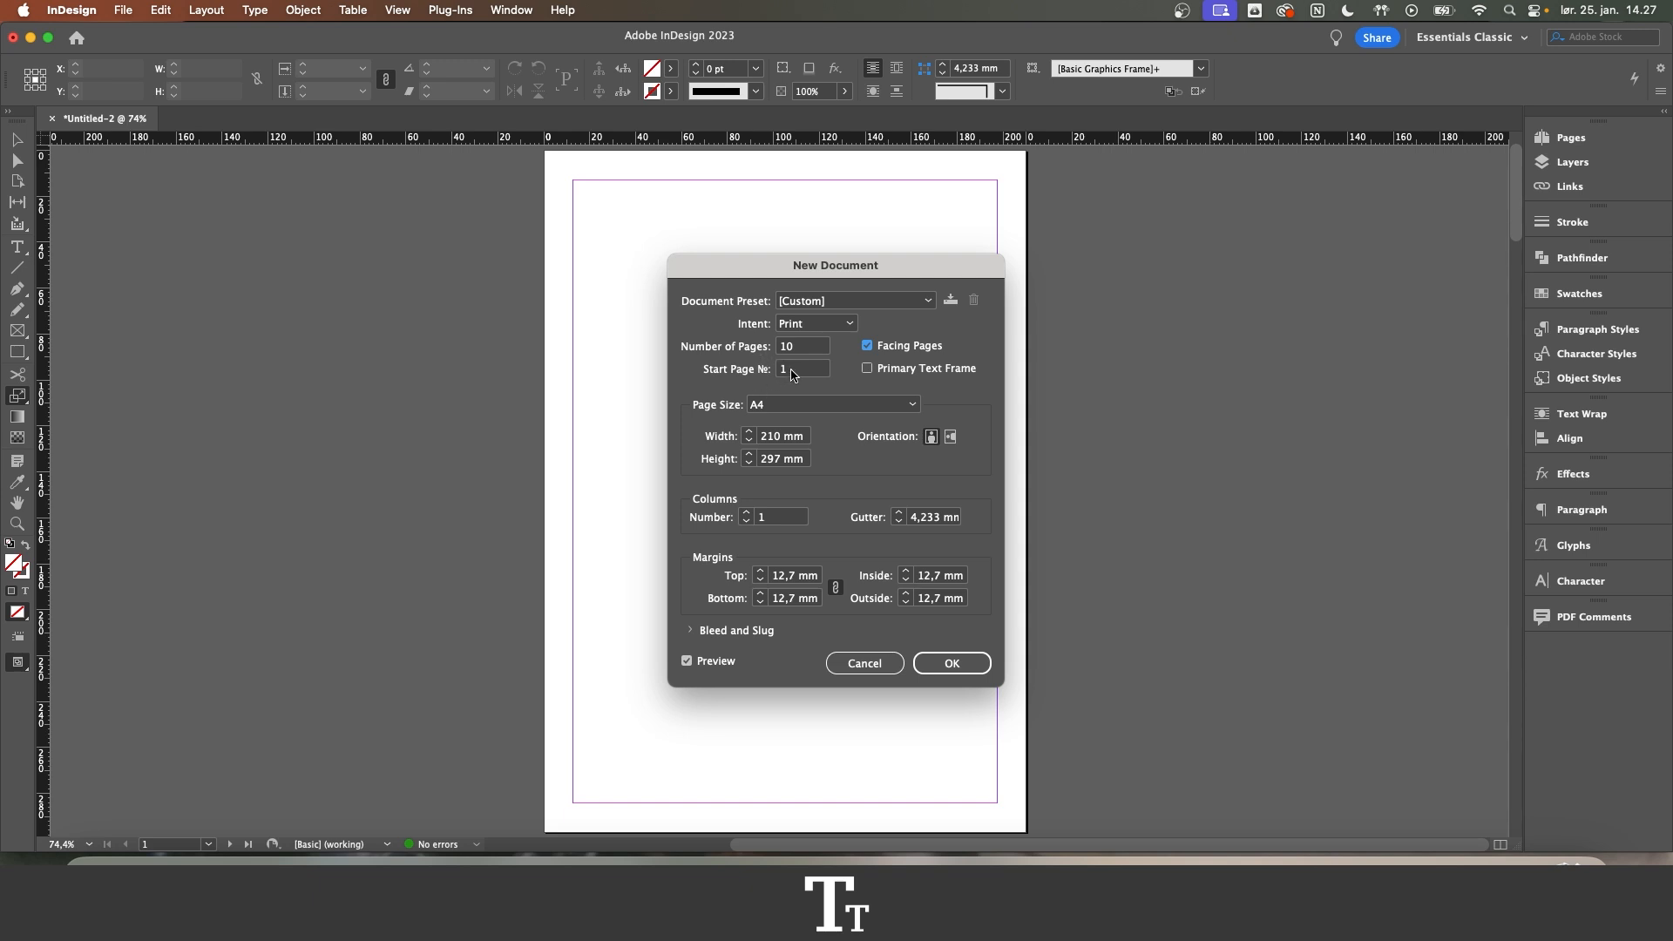
pyautogui.click(802, 368)
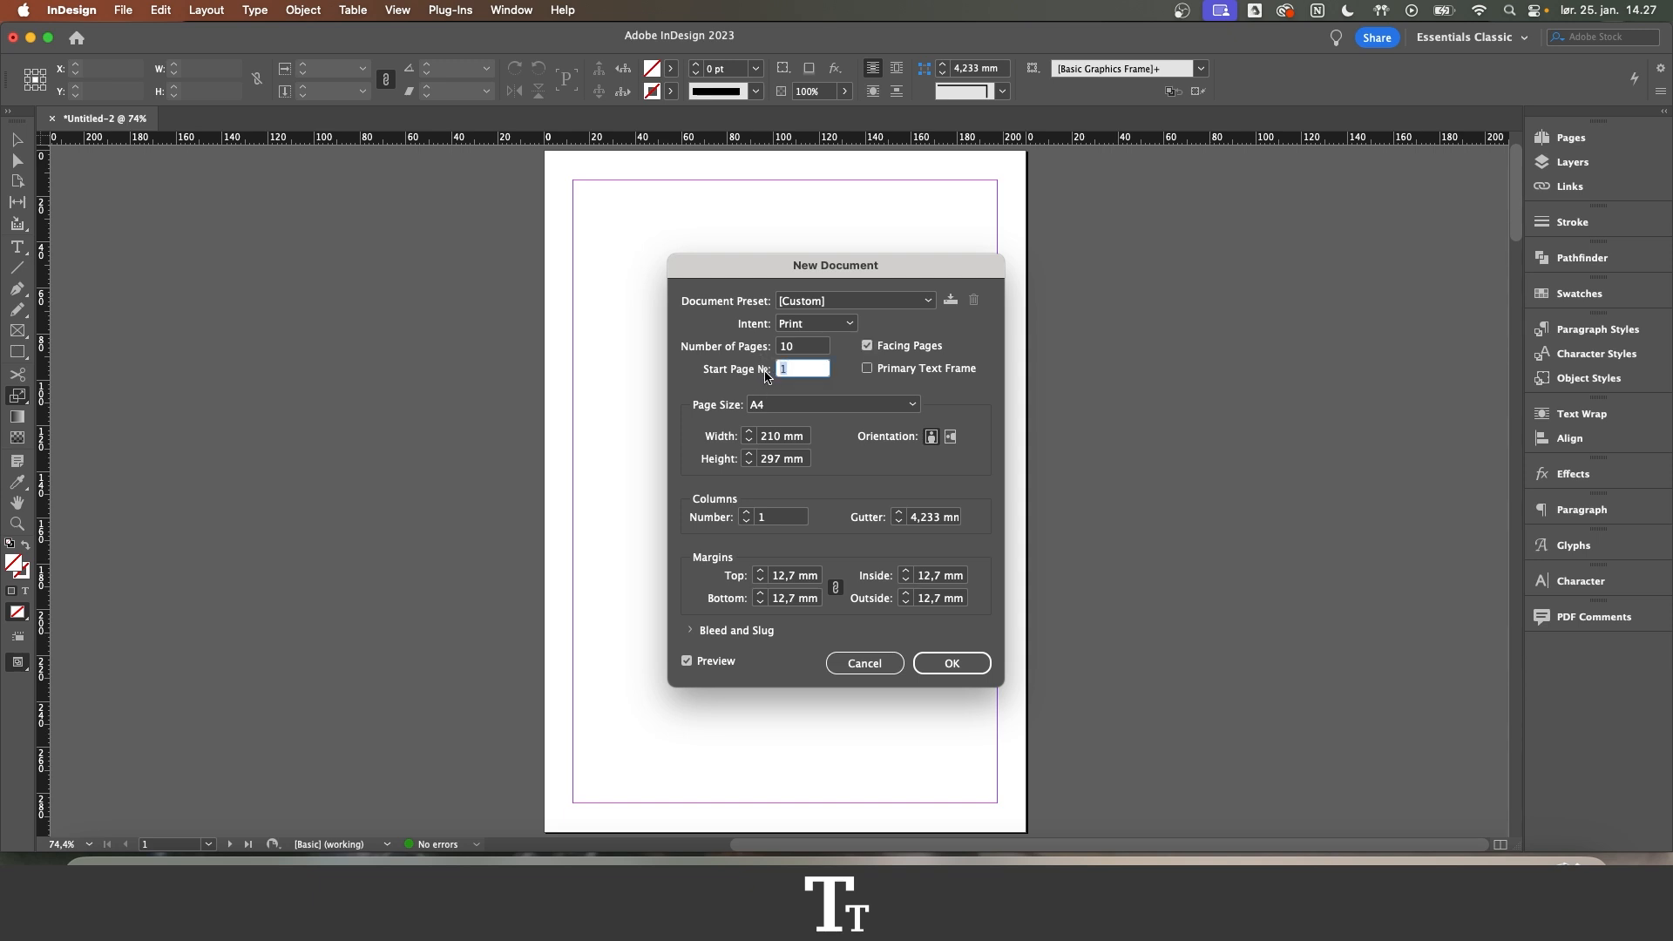
pyautogui.write('2')
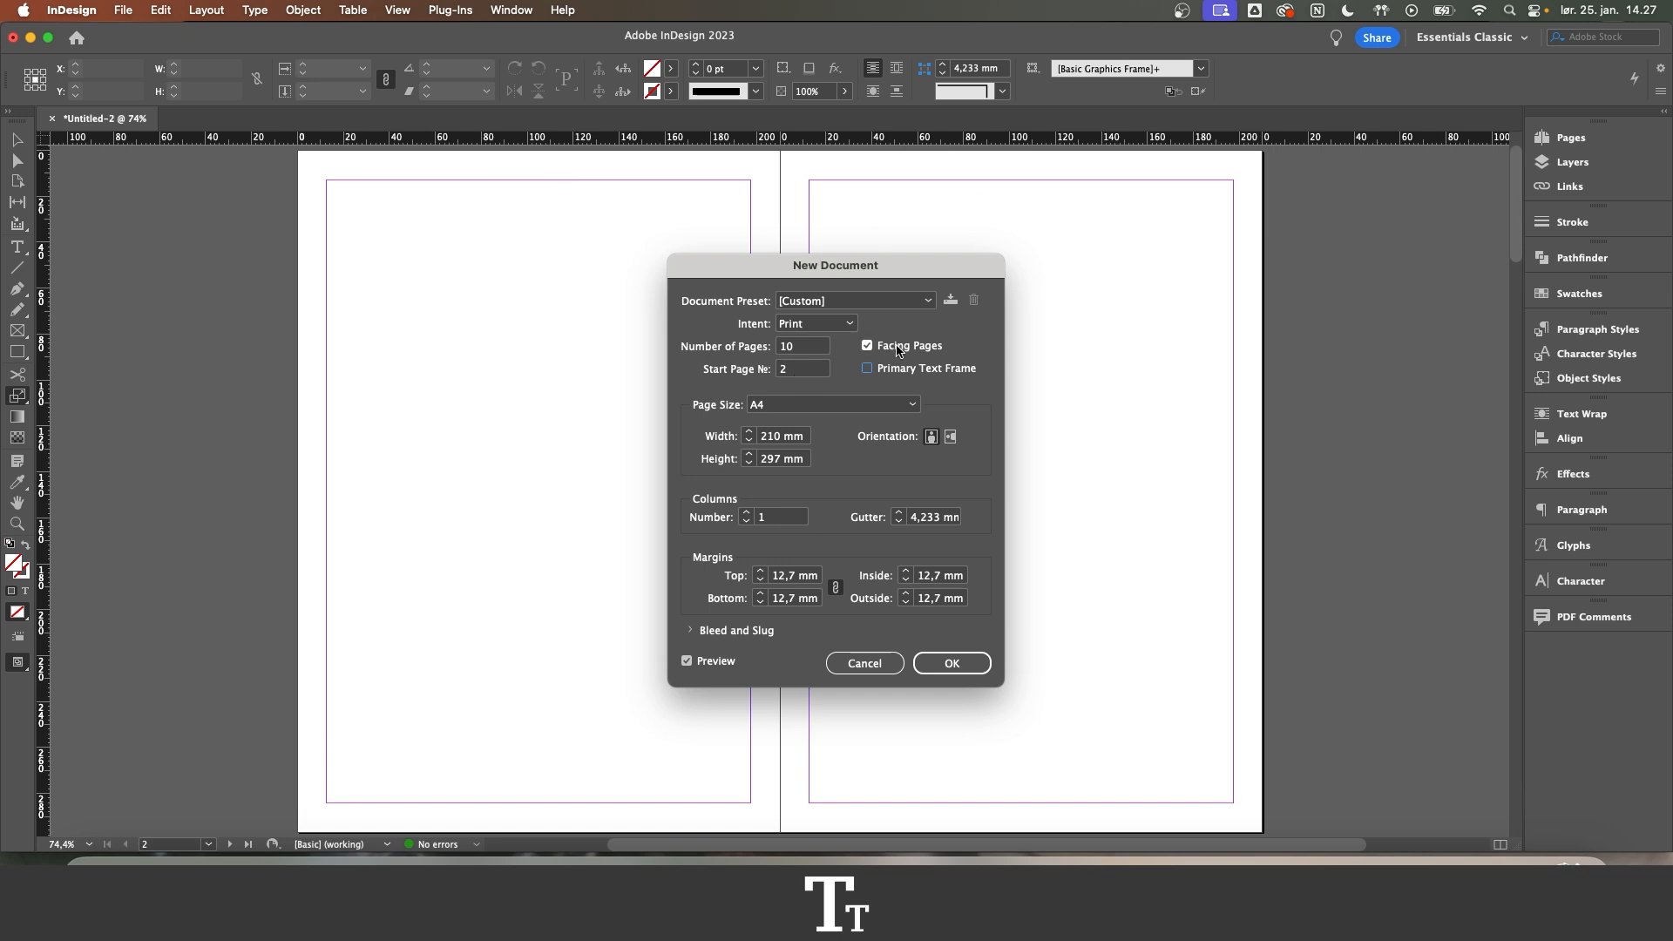
pyautogui.moveTo(894, 353)
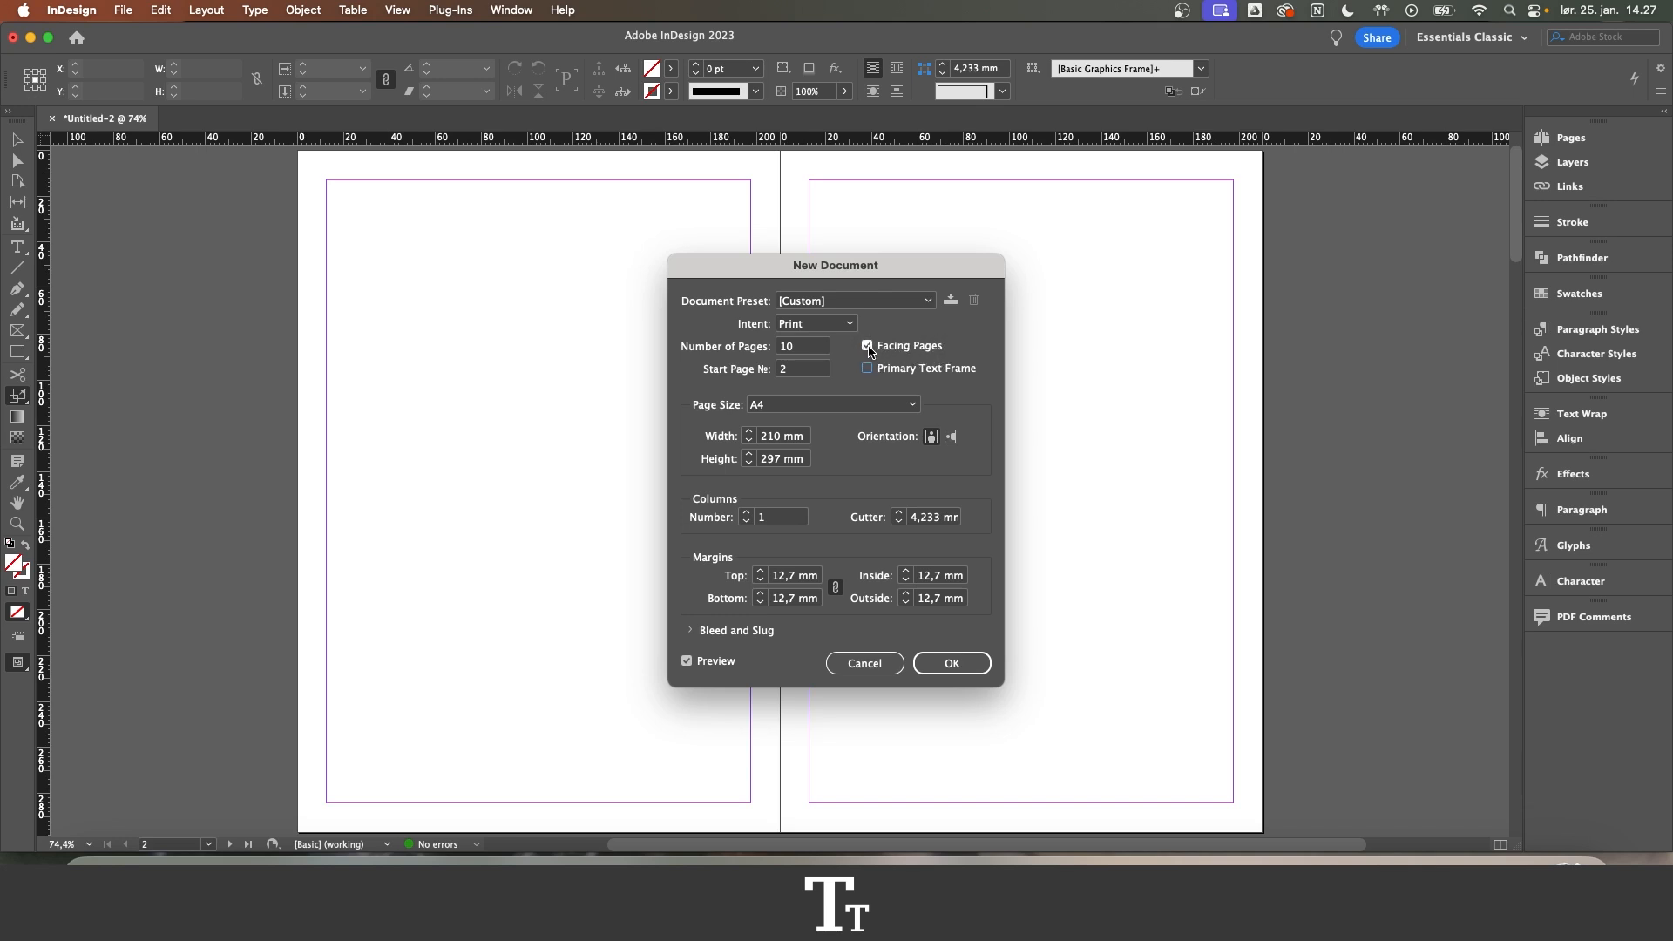
pyautogui.click(866, 345)
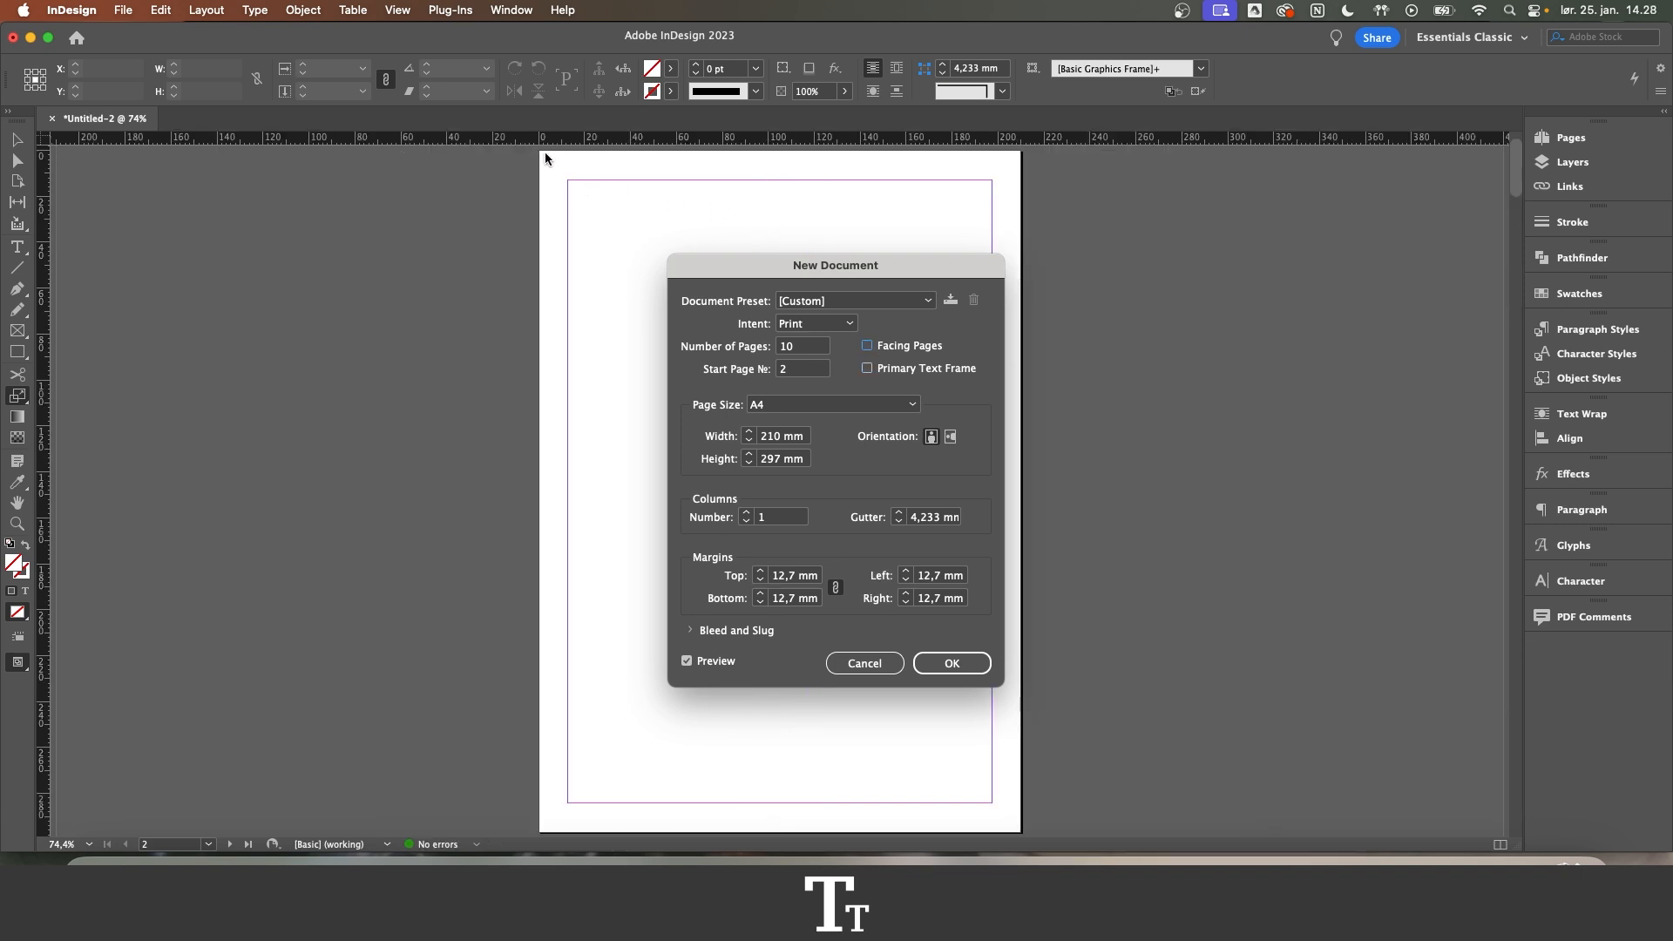
pyautogui.moveTo(492, 821)
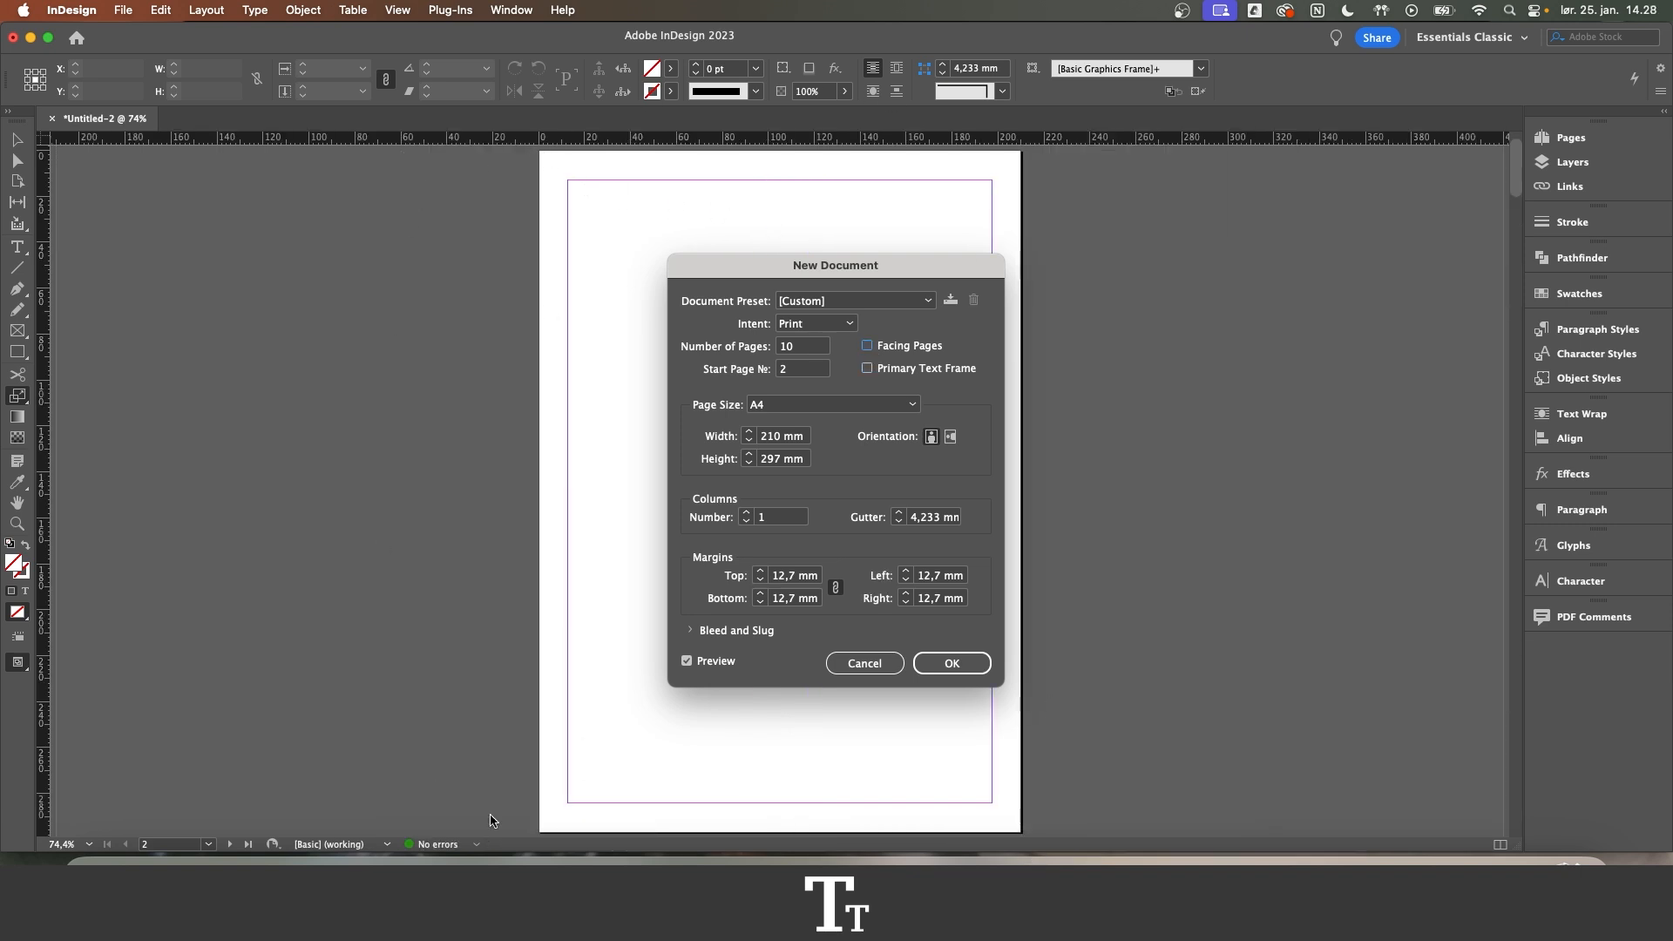
pyautogui.click(867, 345)
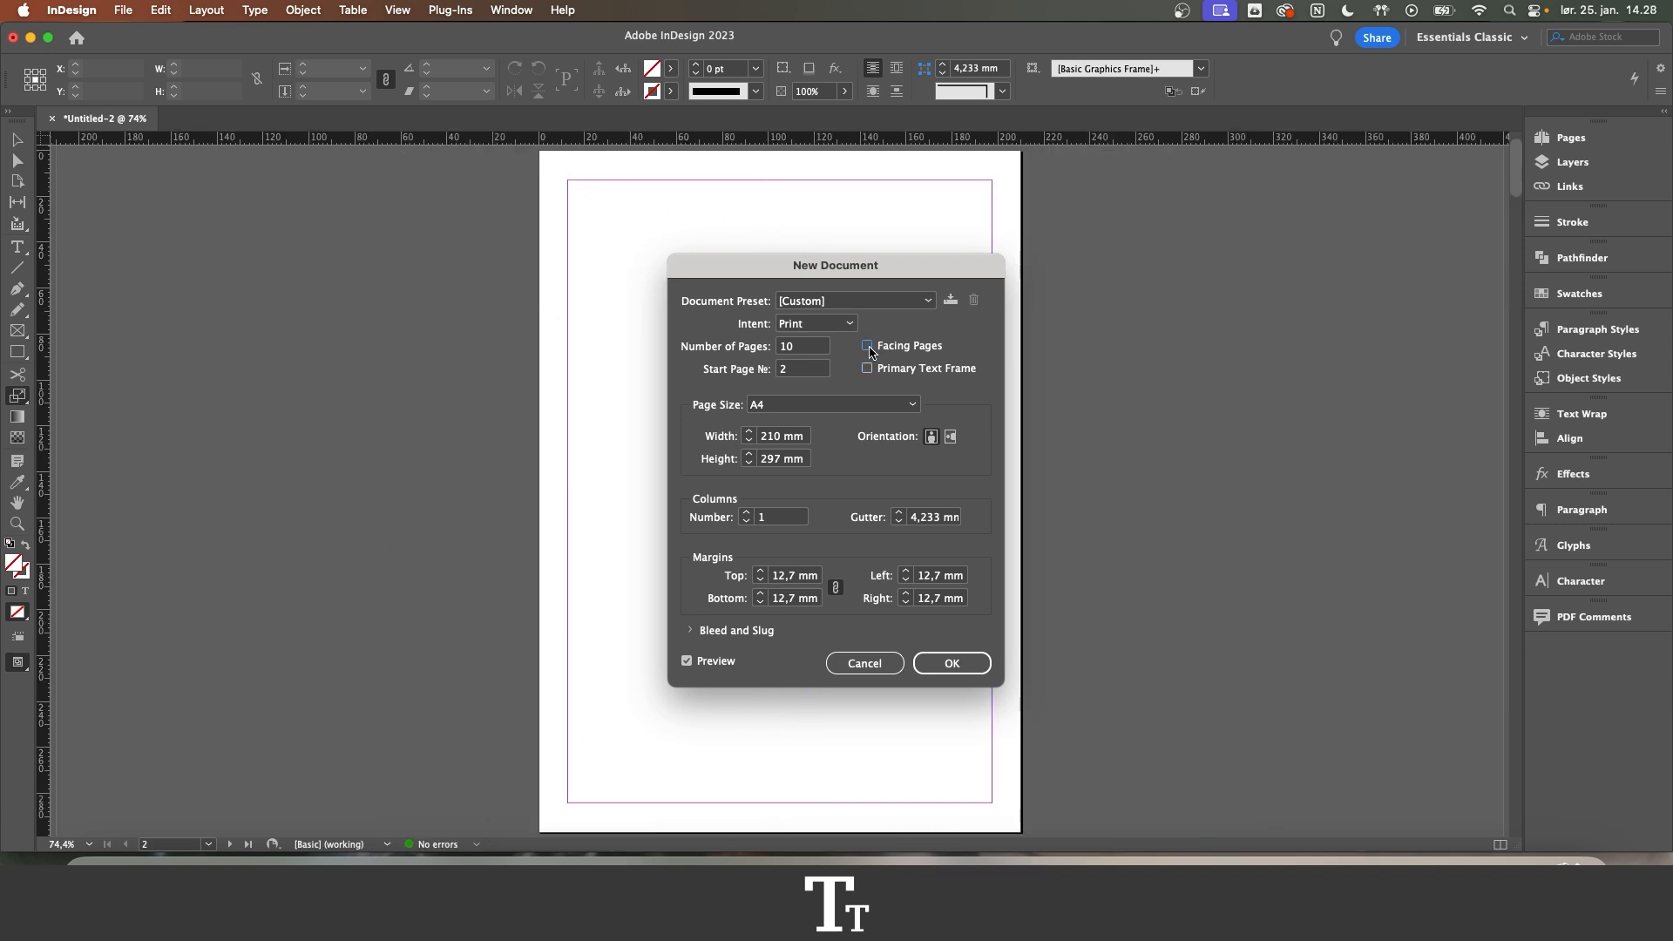
pyautogui.click(866, 345)
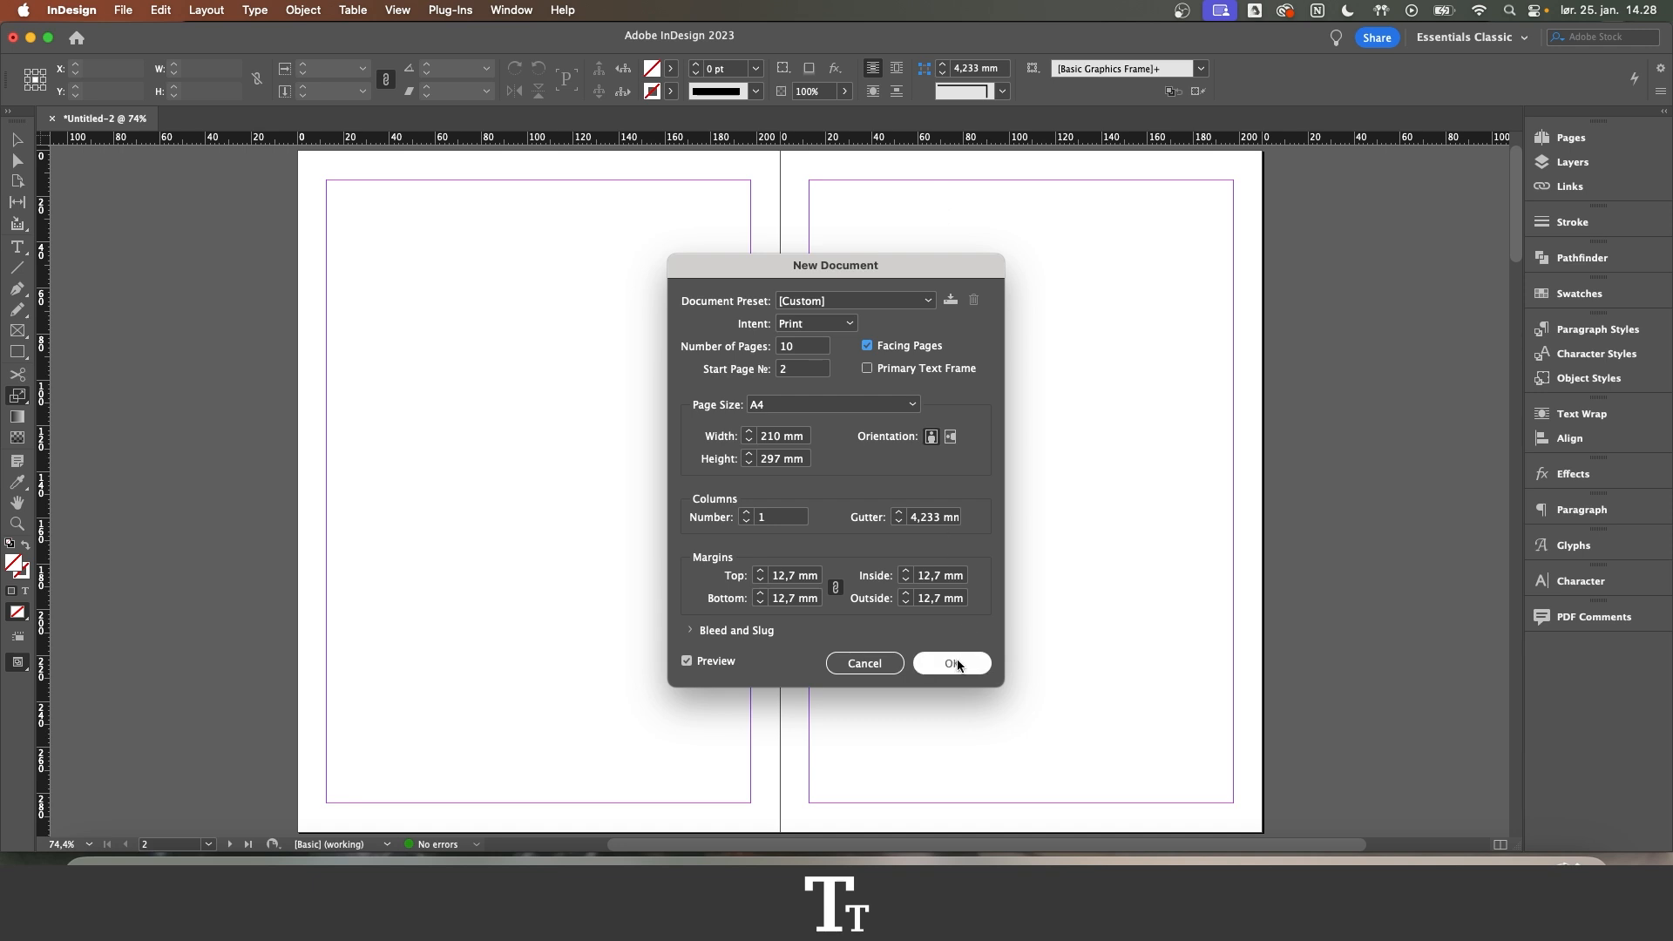
# Create the 10-page document and scroll through its facing spreads, returning to the first
pyautogui.click(950, 663)
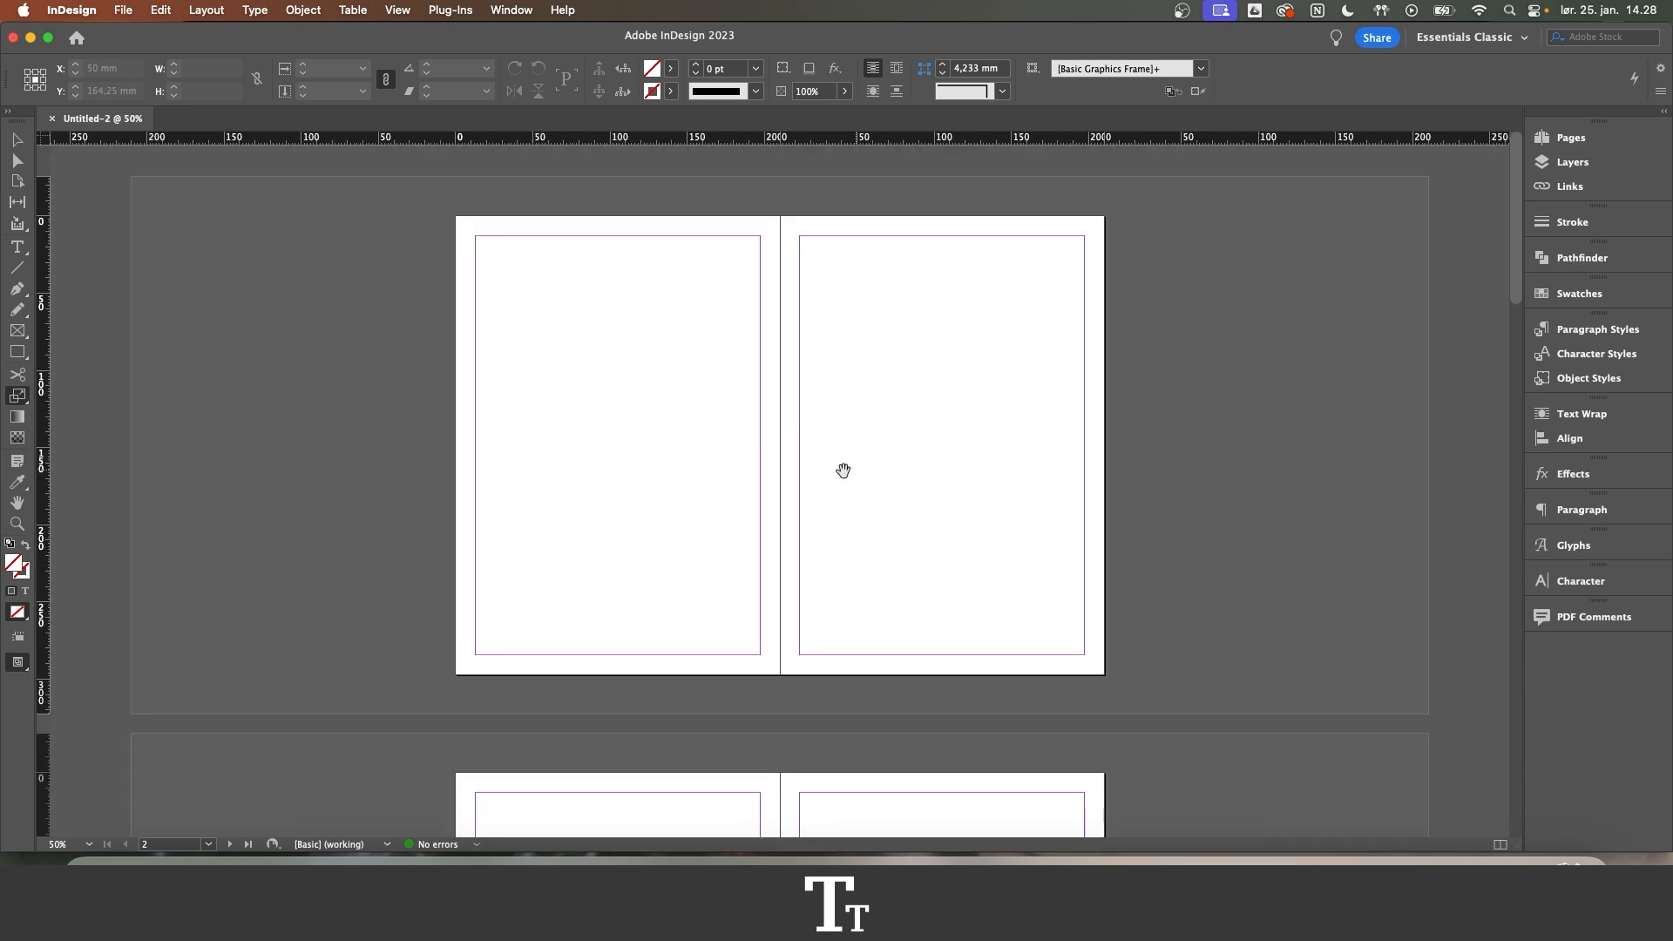
pyautogui.scroll(-3)
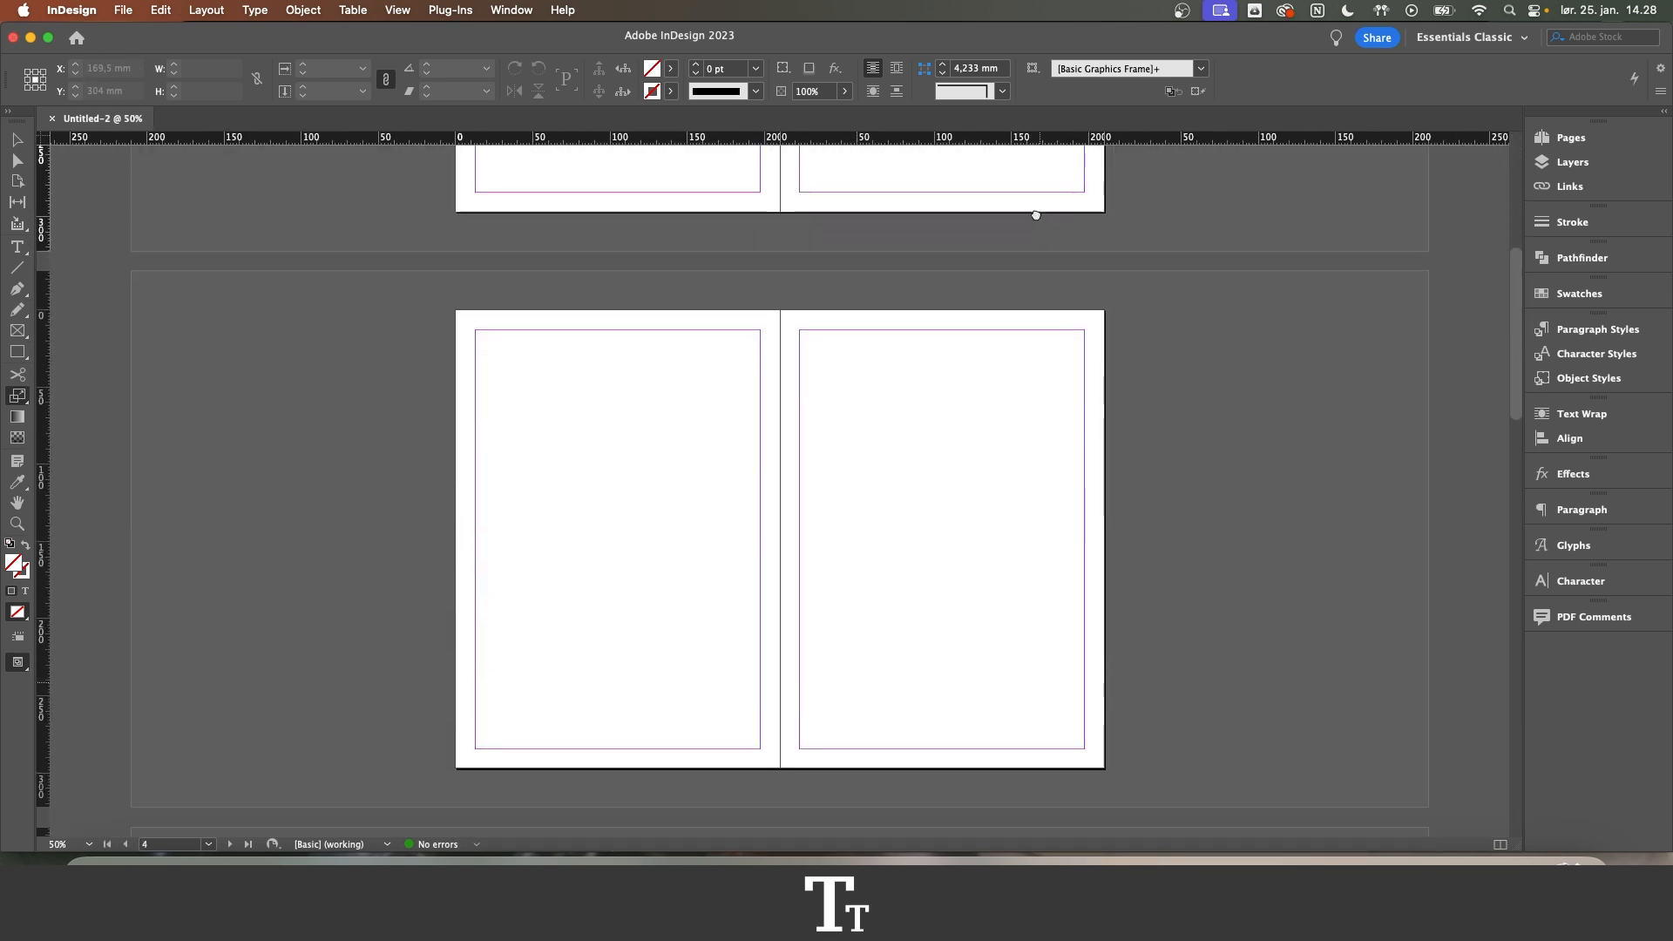
pyautogui.scroll(-3)
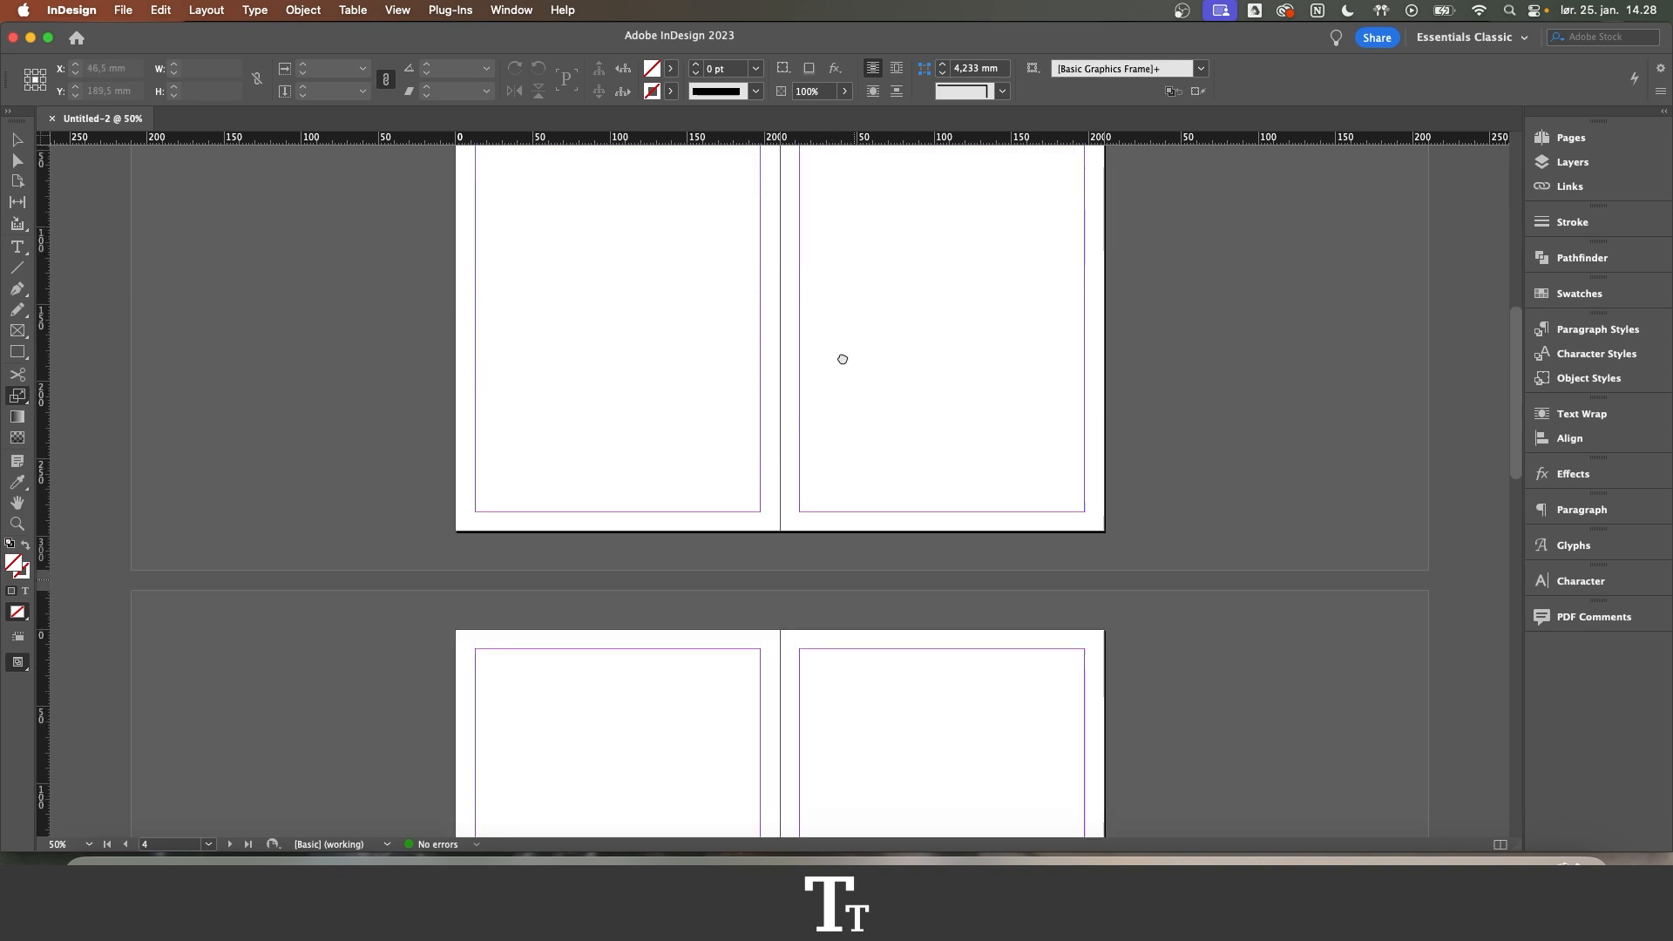
pyautogui.scroll(-3)
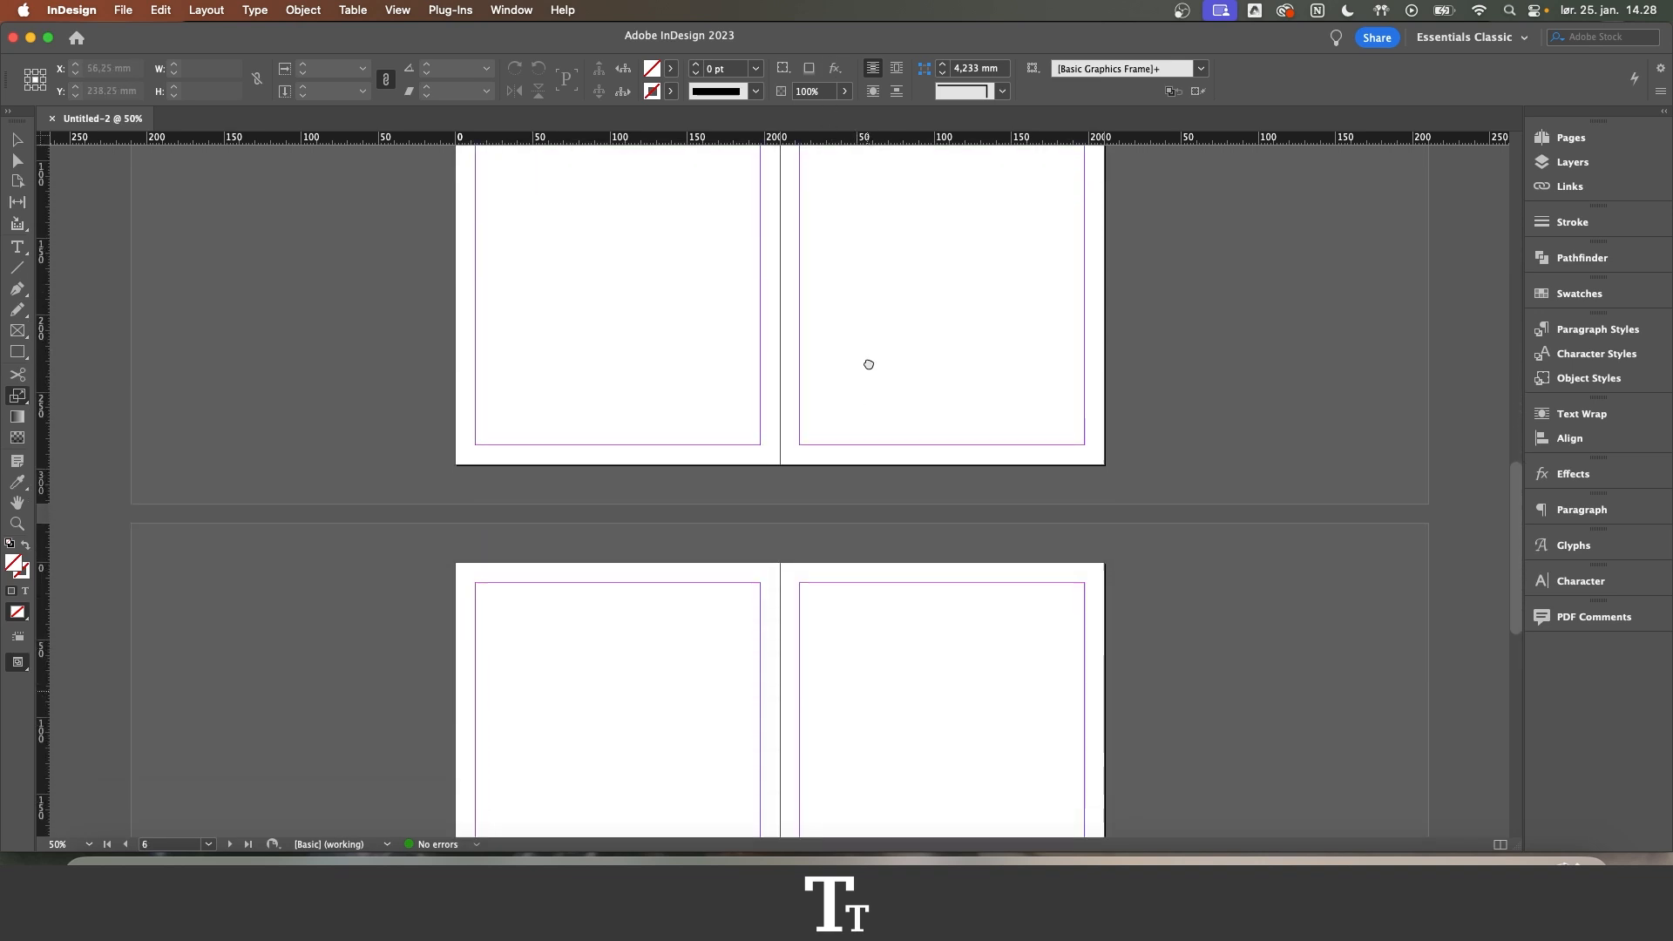
pyautogui.scroll(-3)
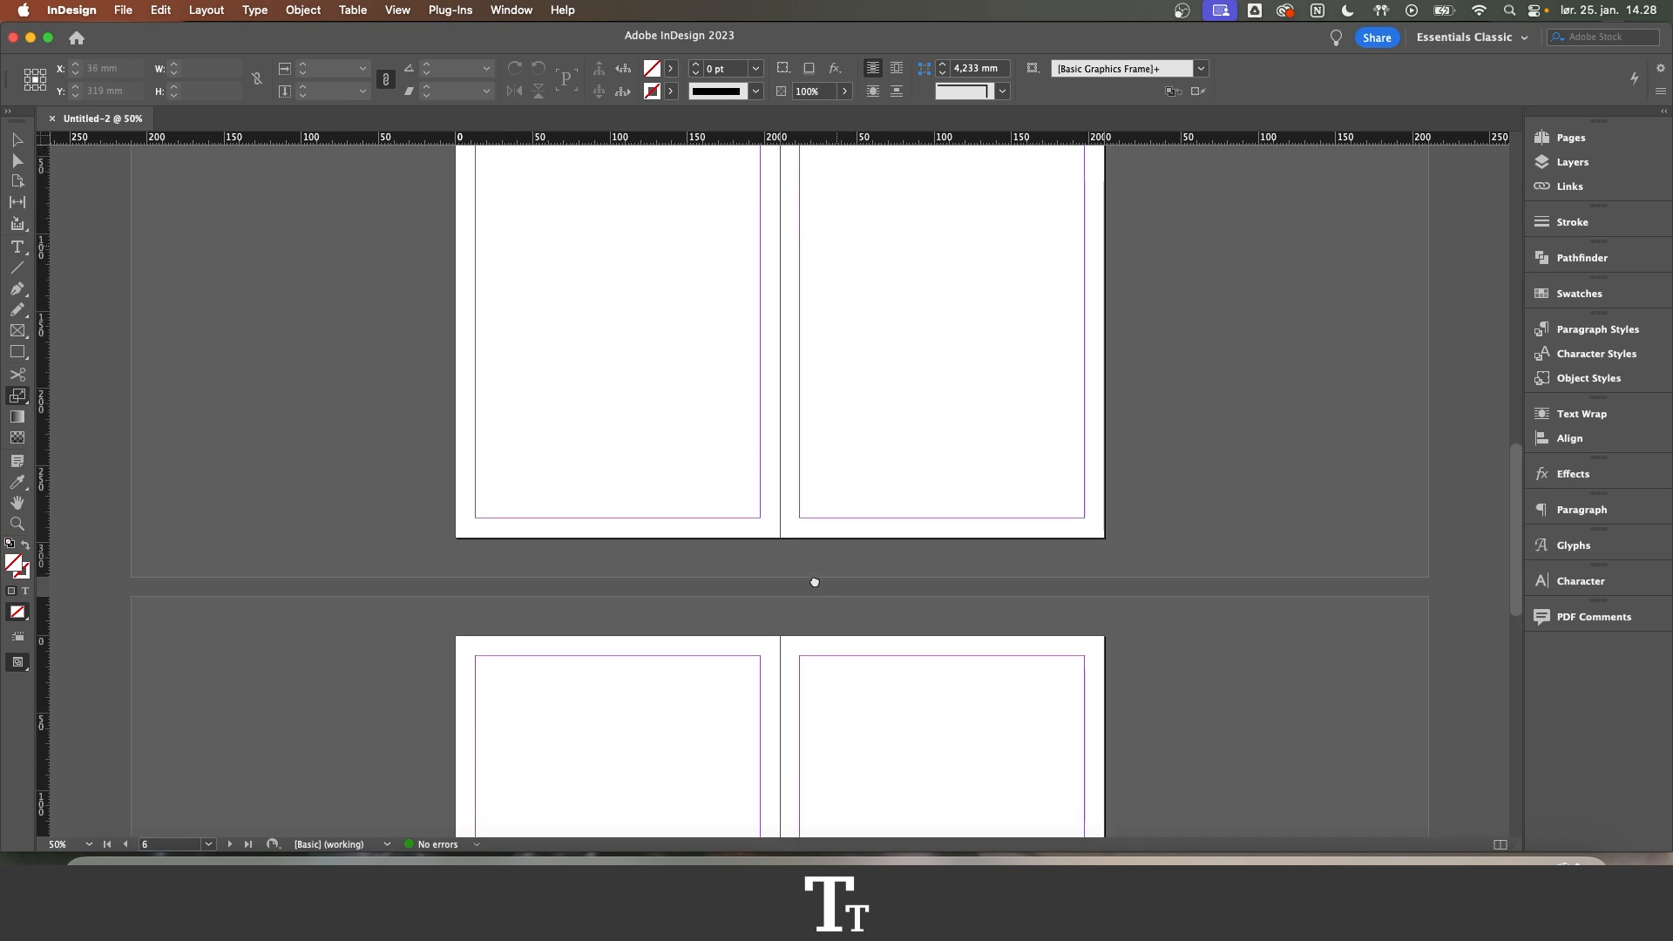
pyautogui.scroll(-3)
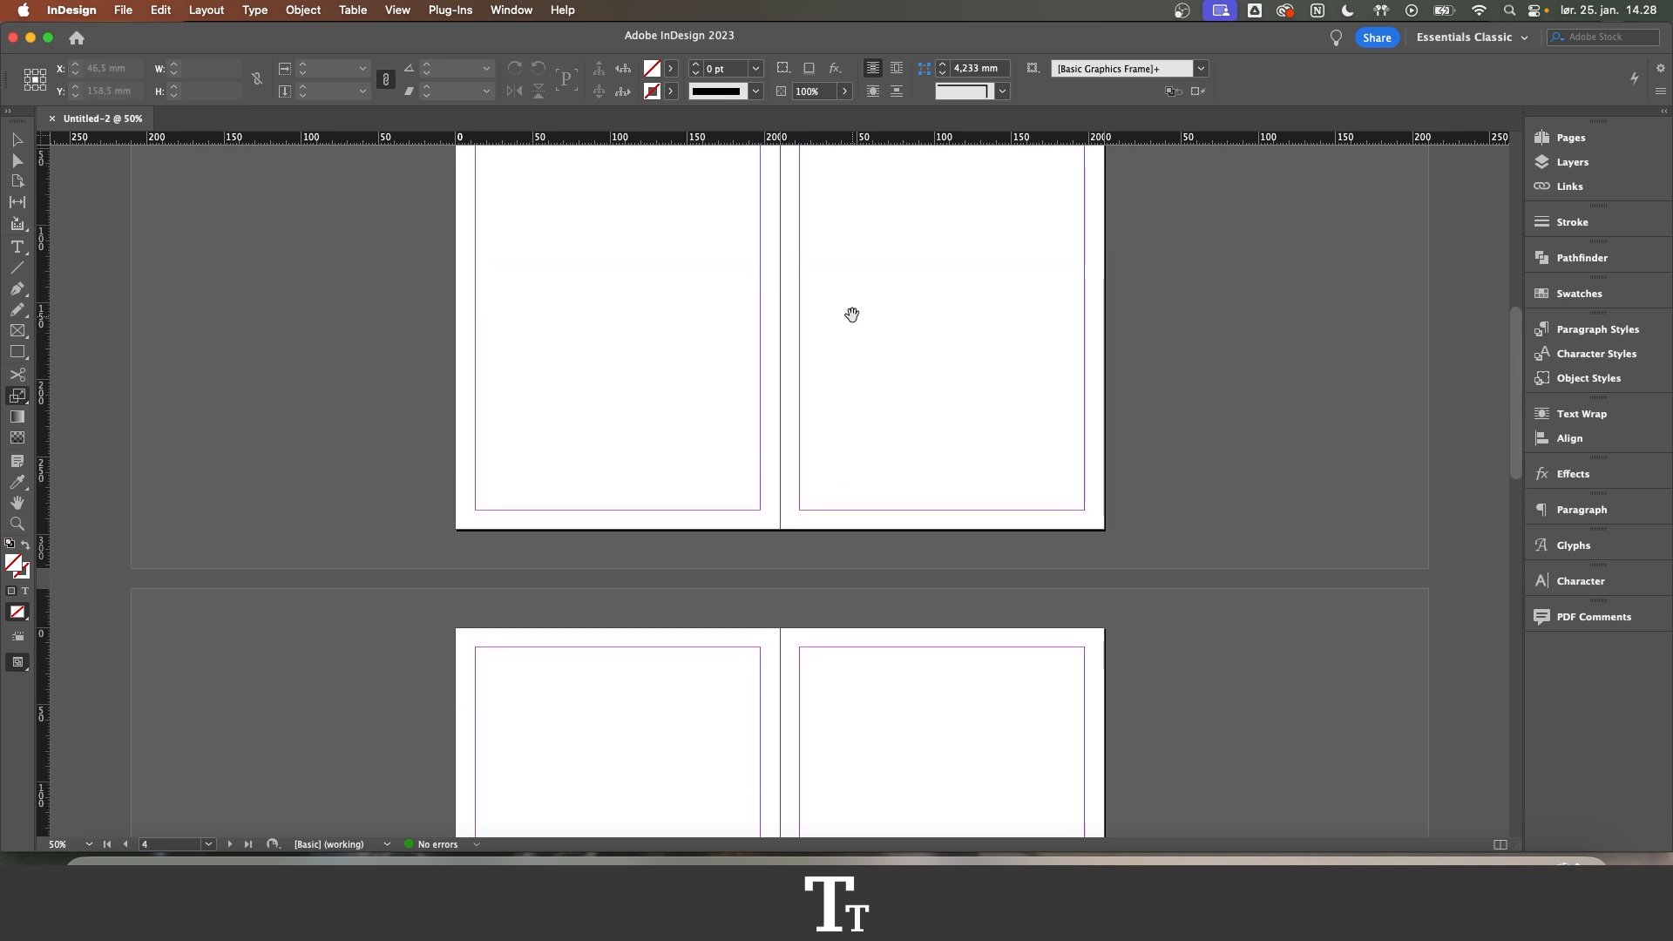
pyautogui.moveTo(852, 315); pyautogui.dragTo(843, 460)
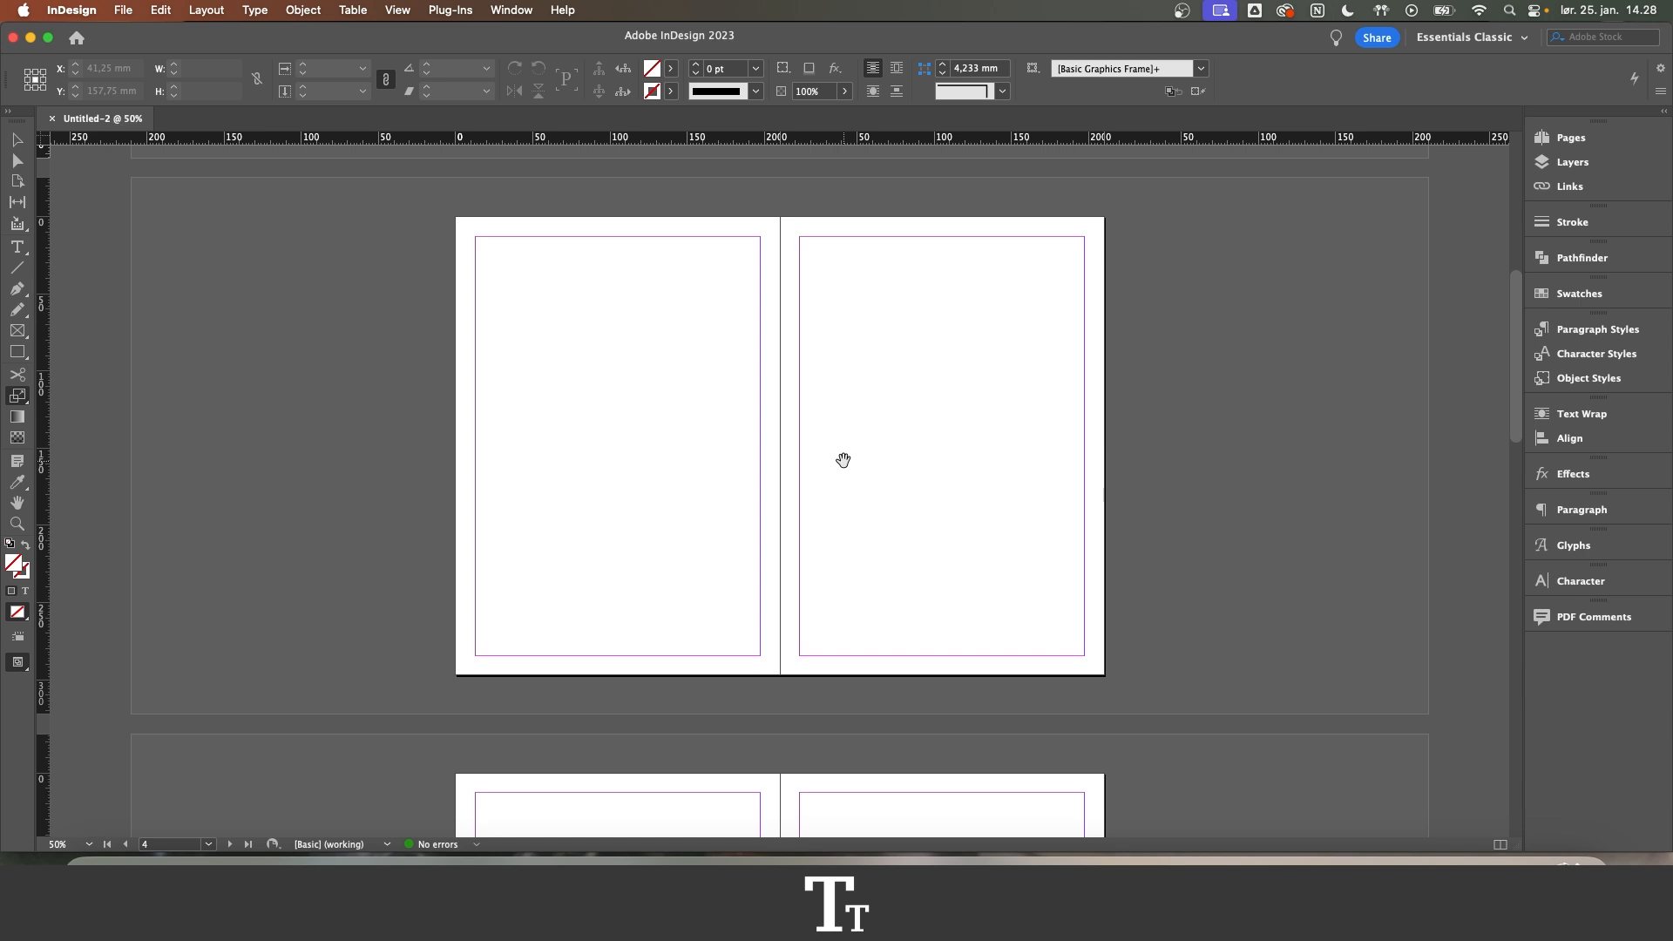
# Bring up Document Setup for the new document via File
pyautogui.click(122, 10)
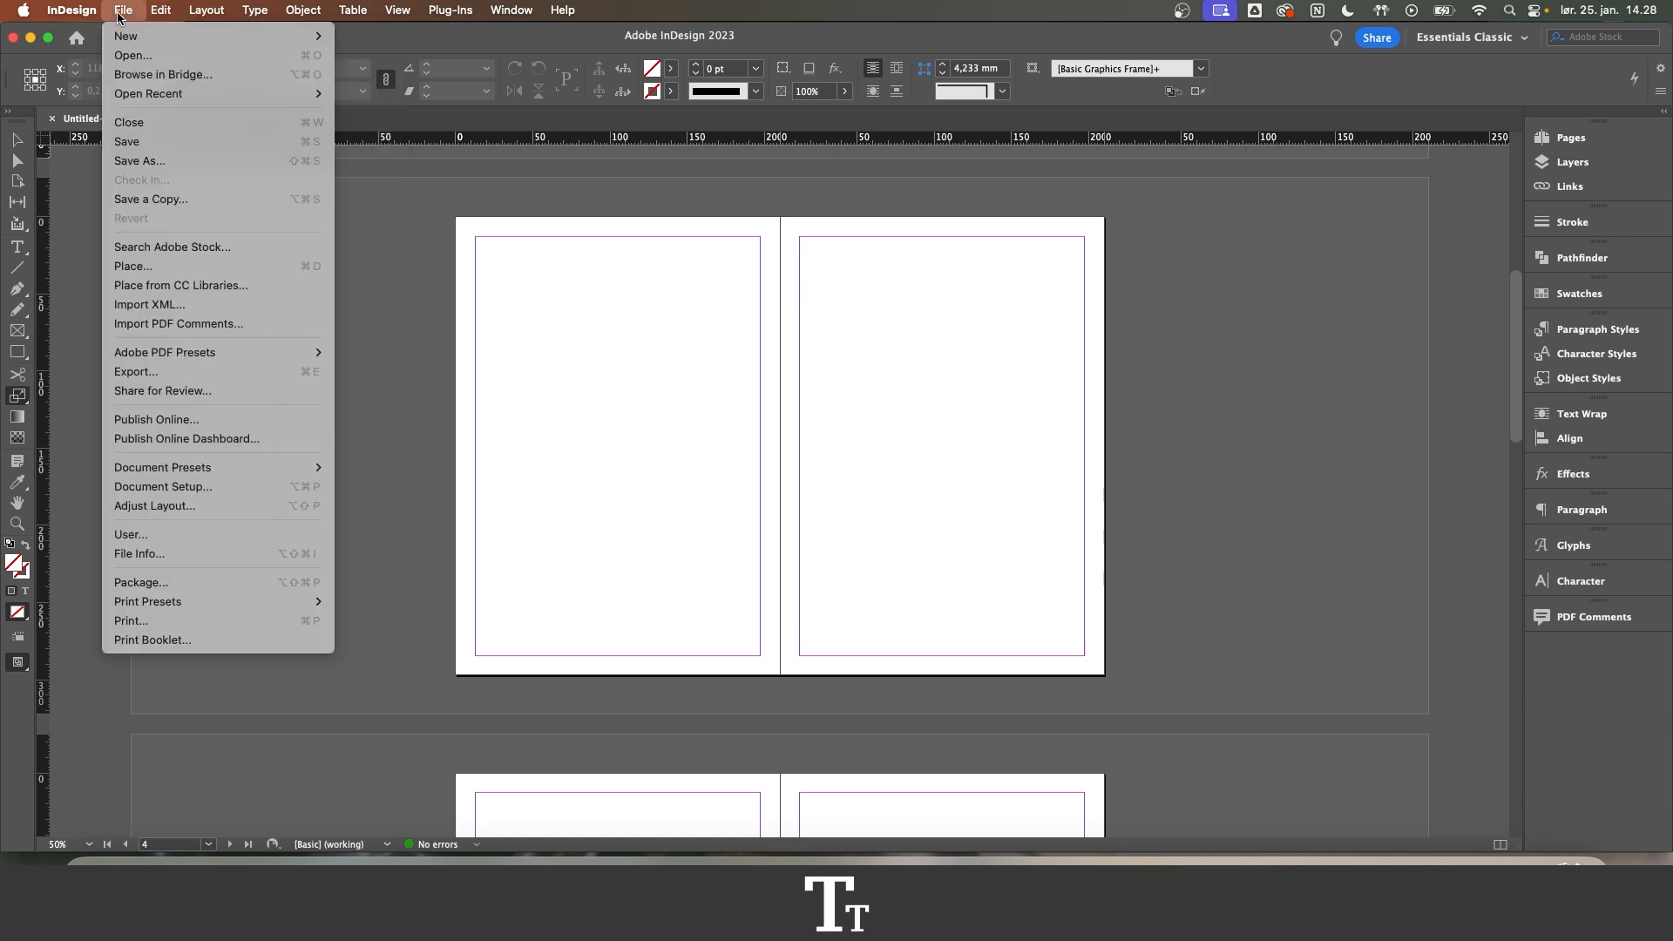
pyautogui.moveTo(162, 486)
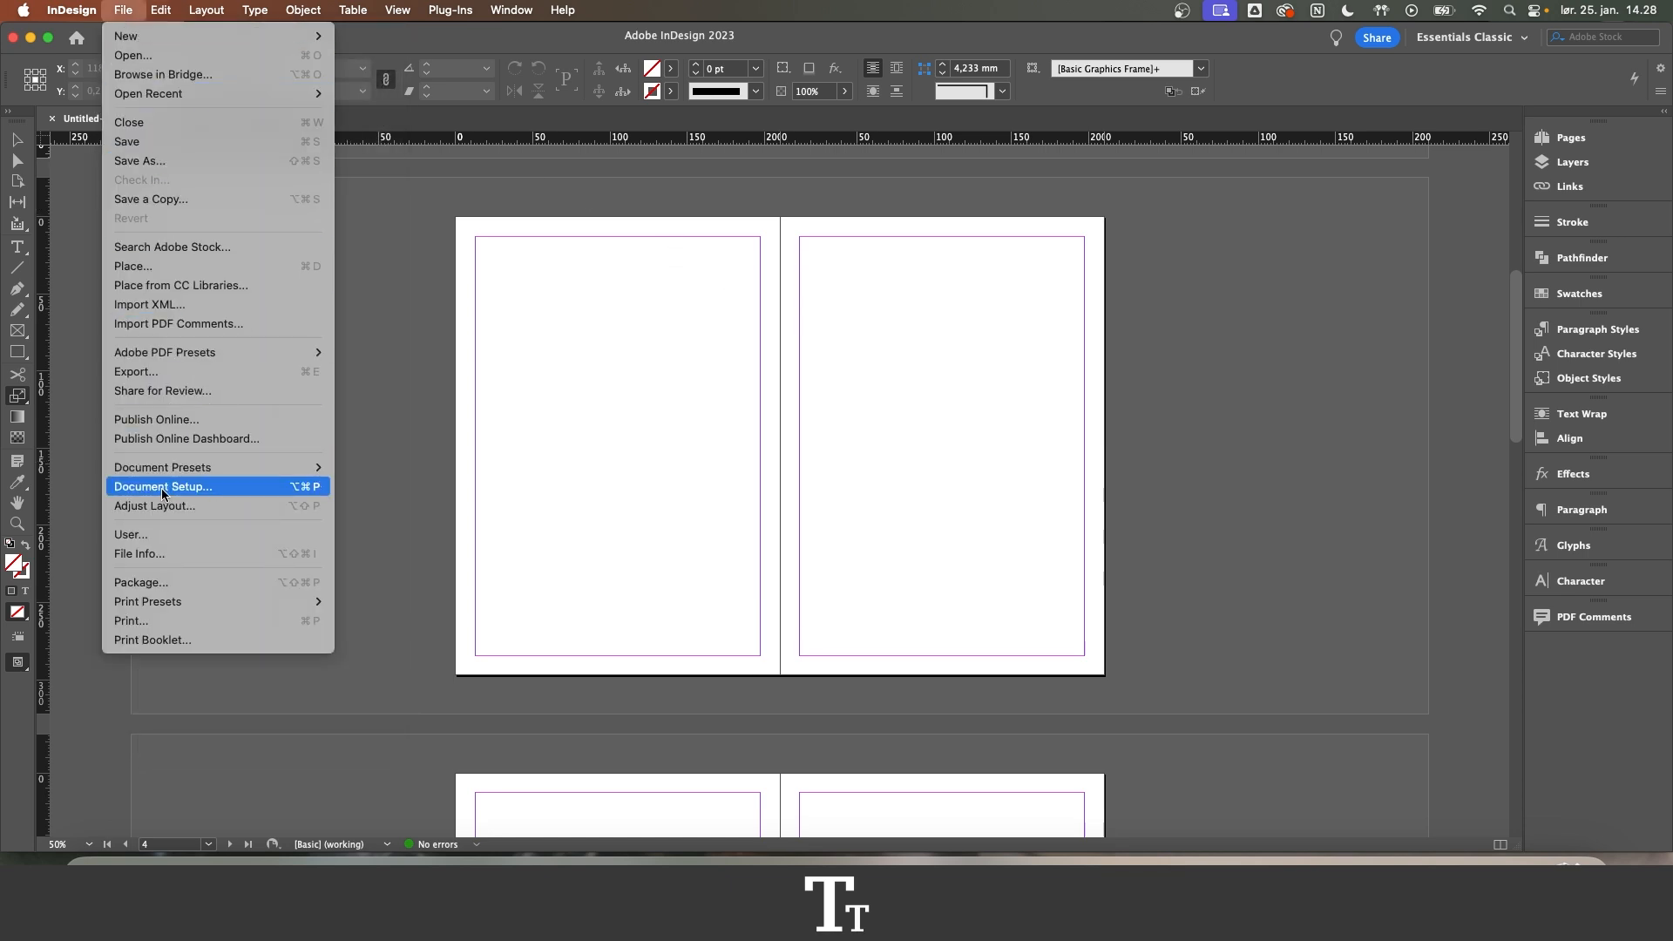
pyautogui.click(164, 486)
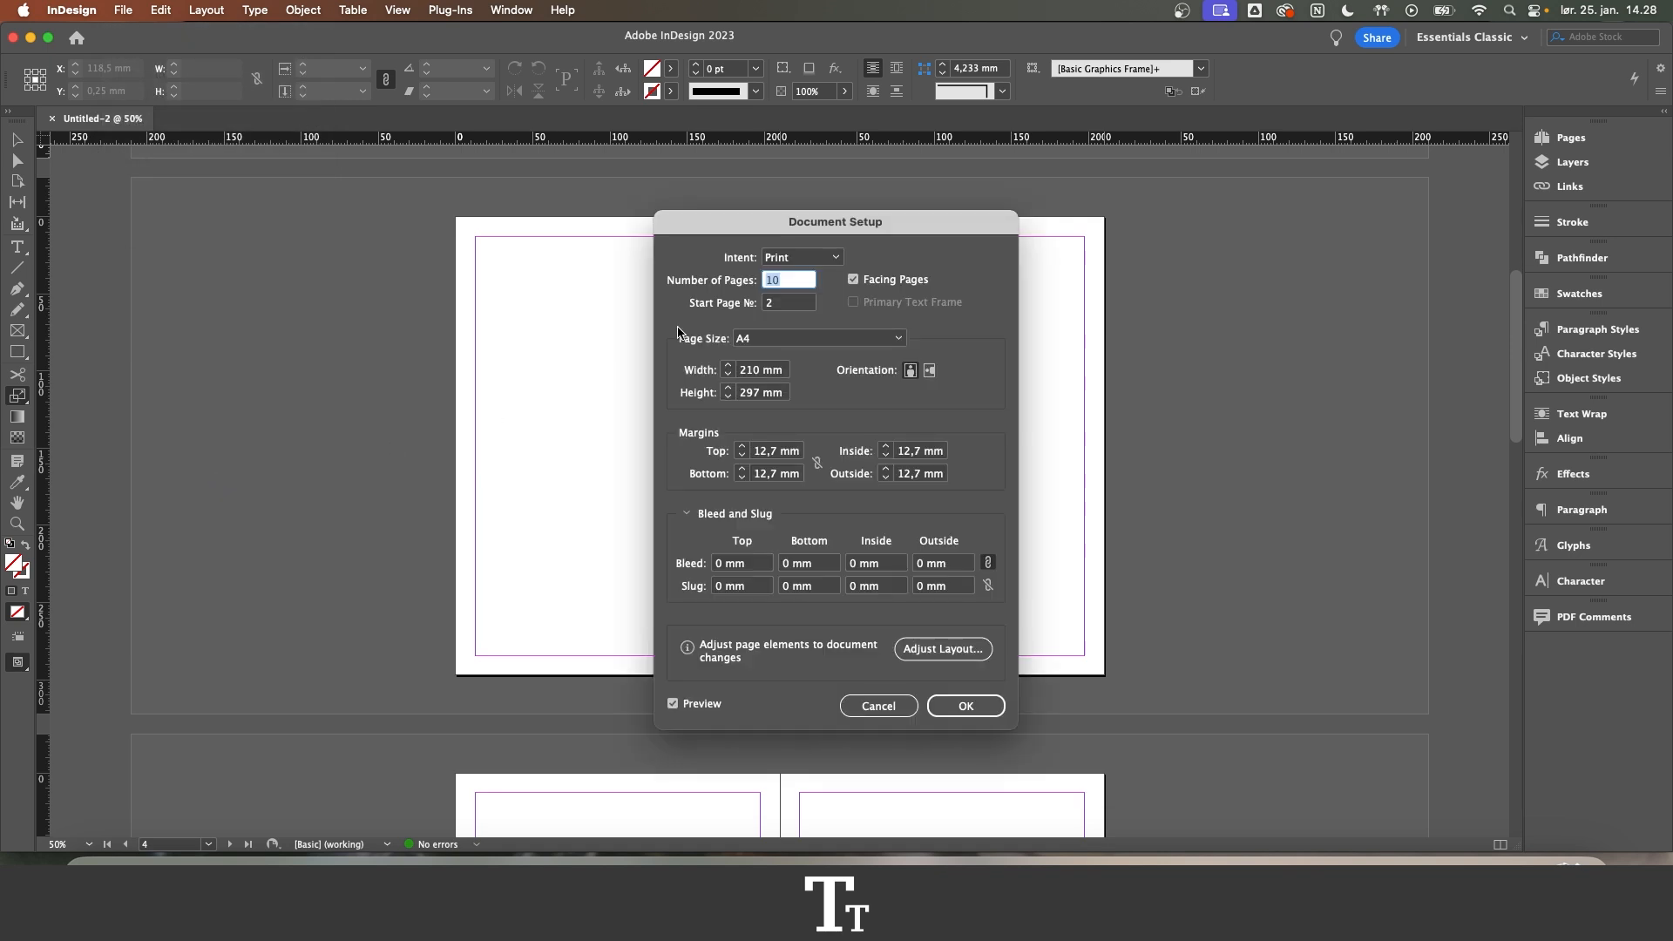
# Turn off Facing Pages with Preview on and confirm, so the document shows single A4 pages
pyautogui.moveTo(835, 221); pyautogui.dragTo(867, 204)
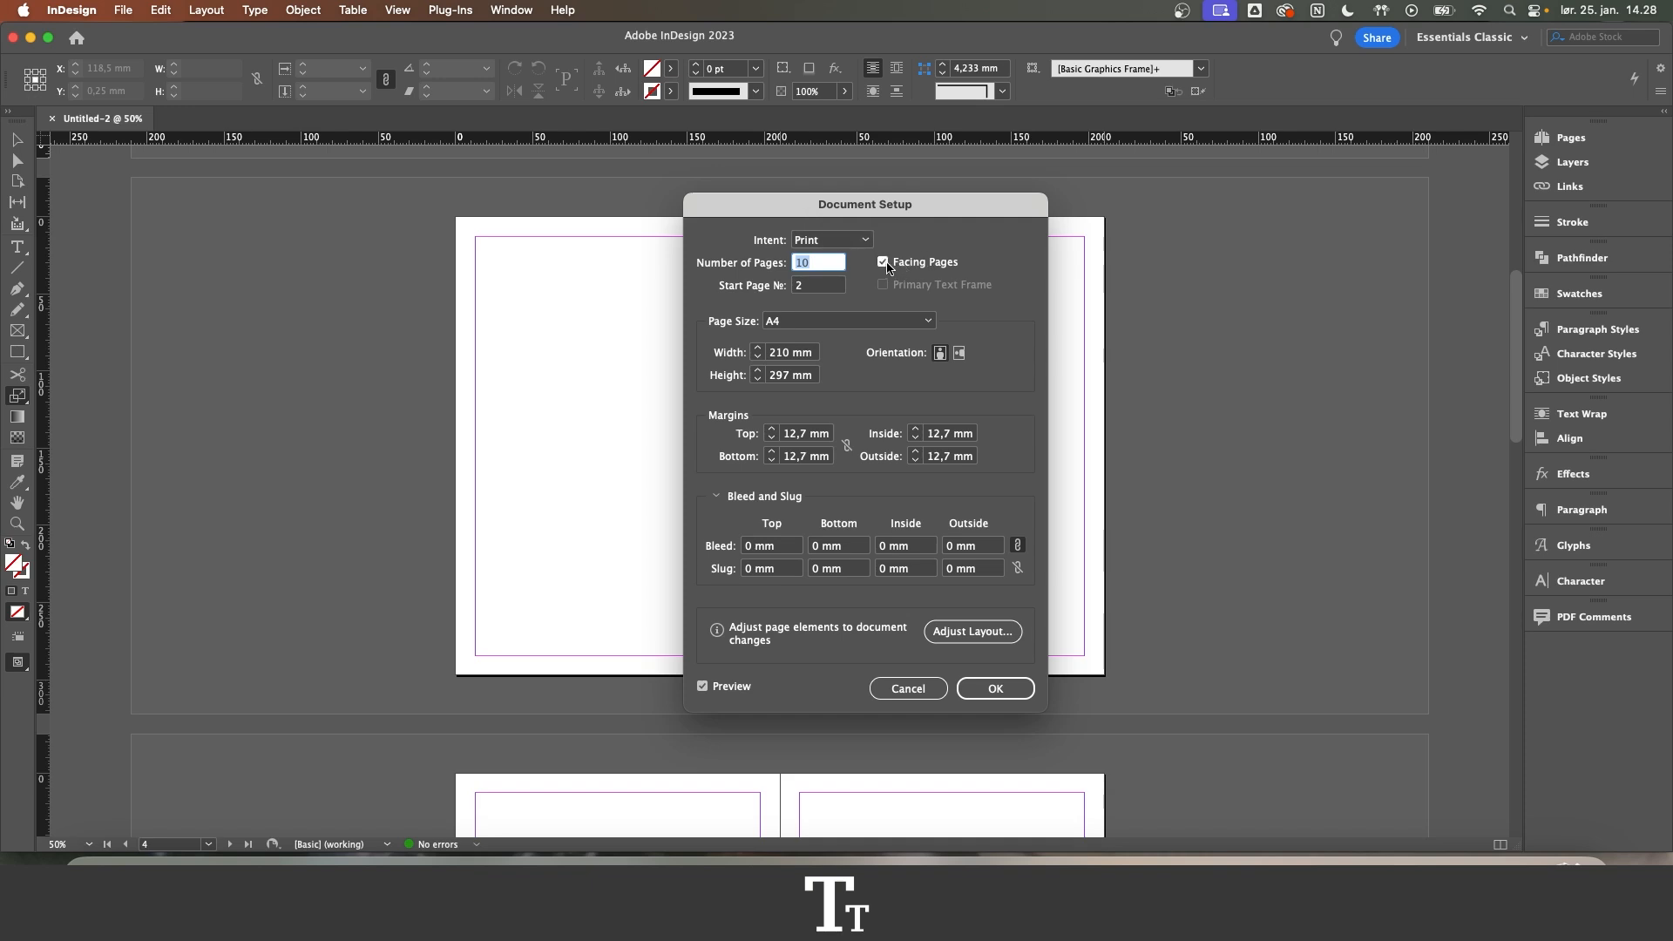
pyautogui.click(882, 263)
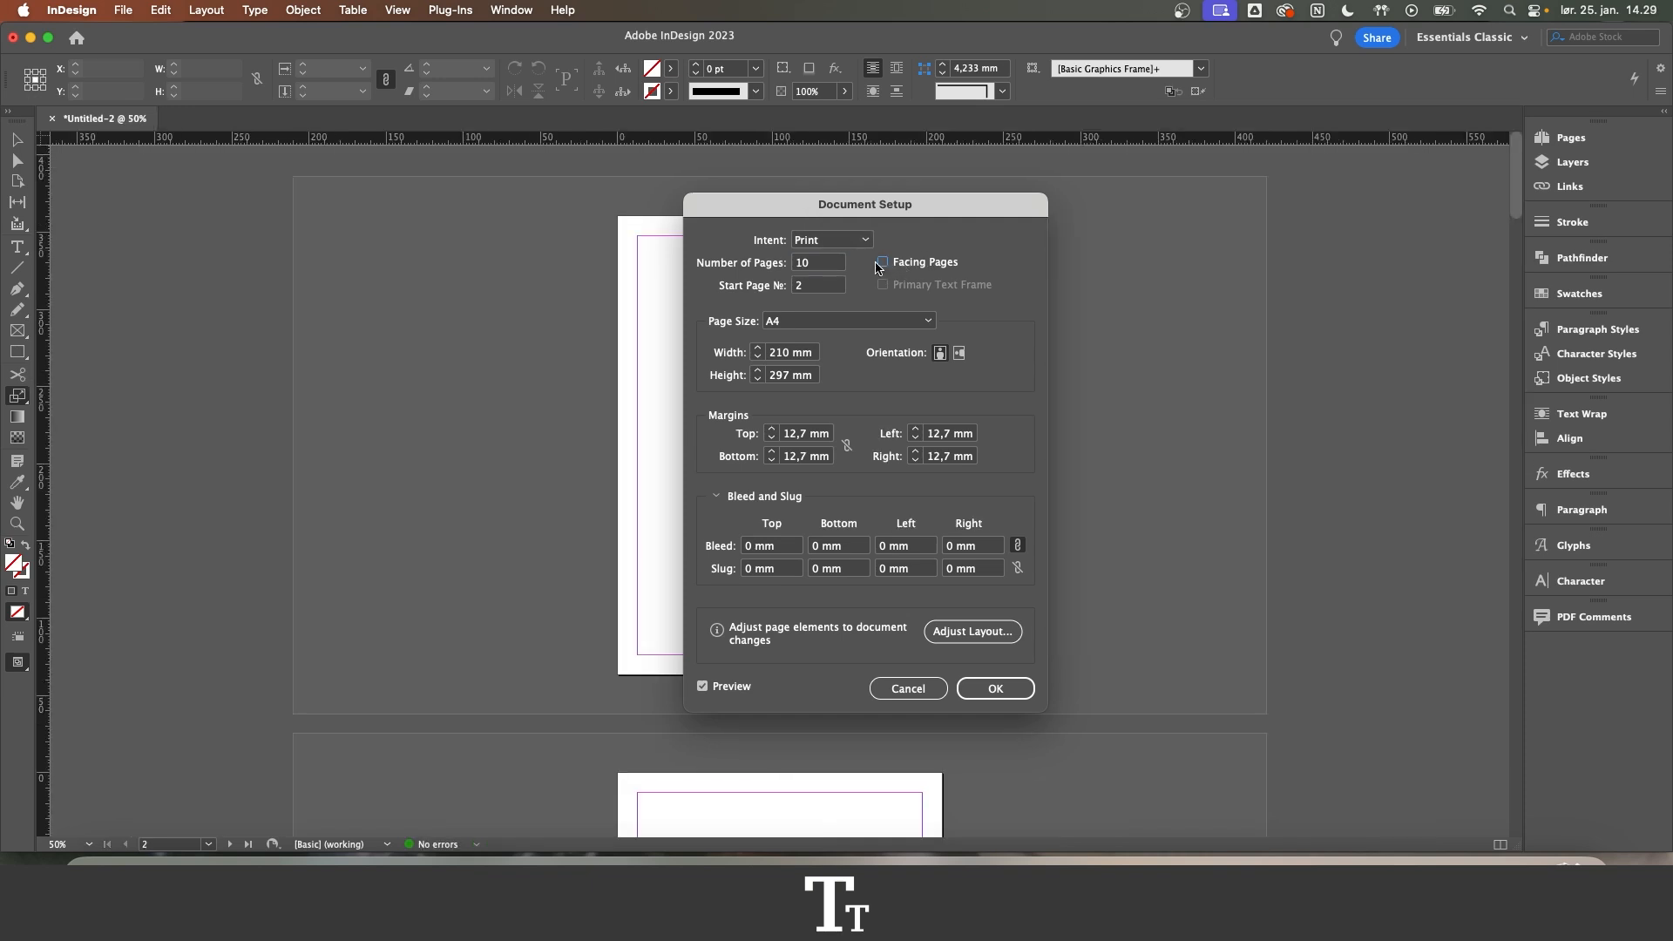
pyautogui.moveTo(864, 204); pyautogui.dragTo(1161, 197)
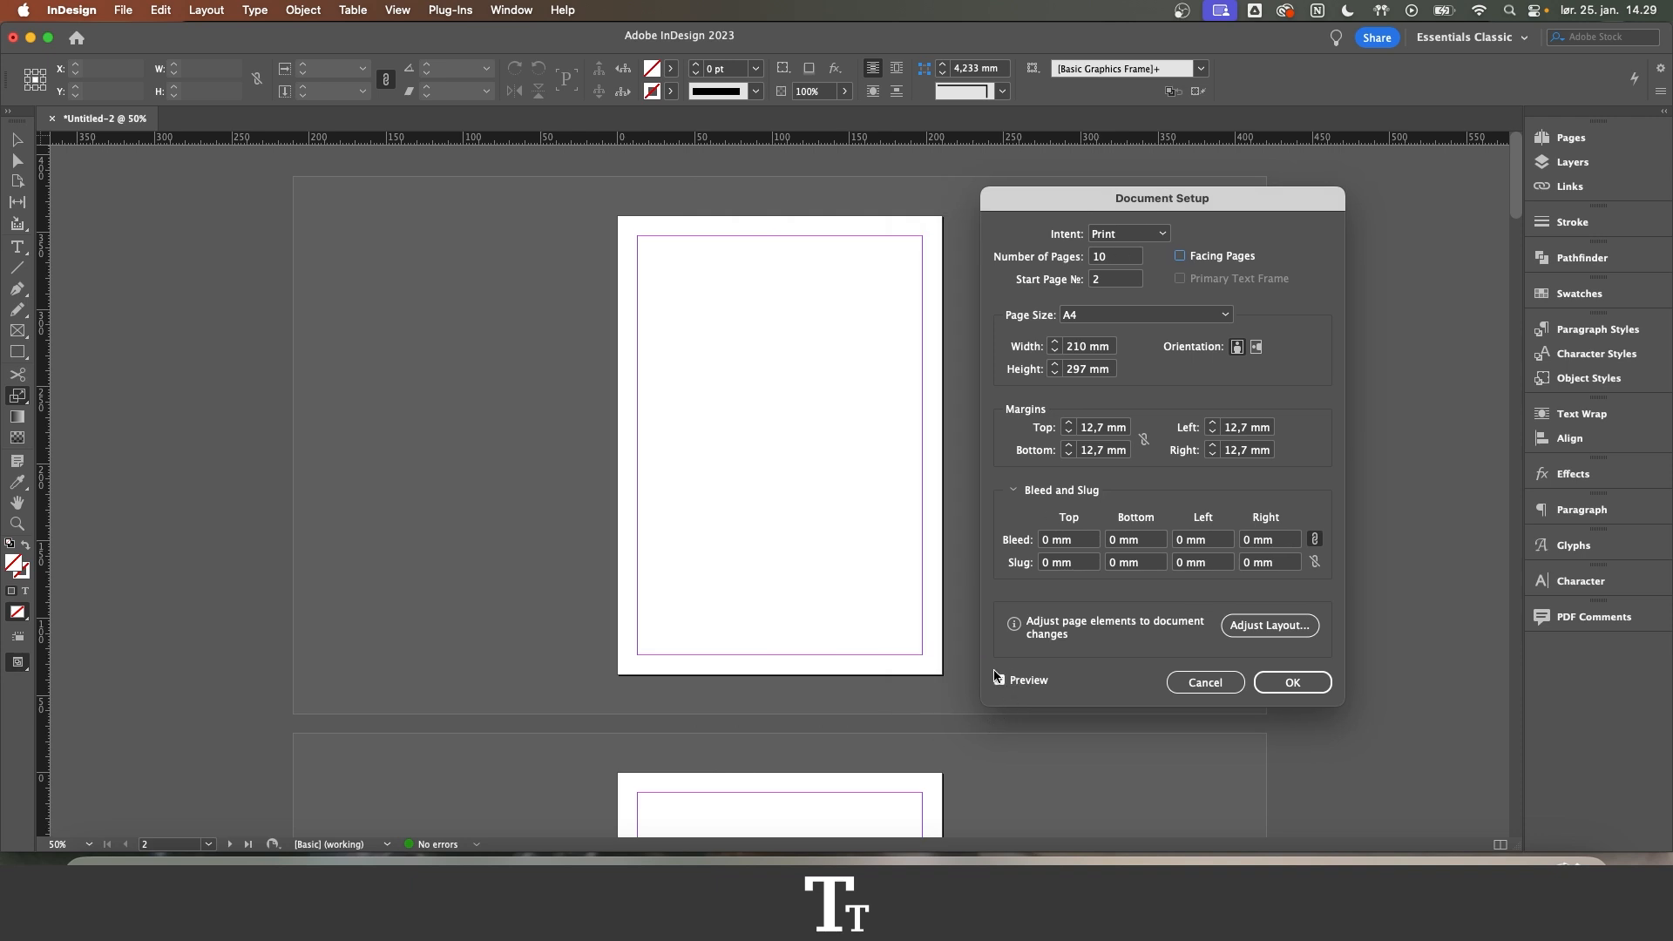
pyautogui.click(1001, 681)
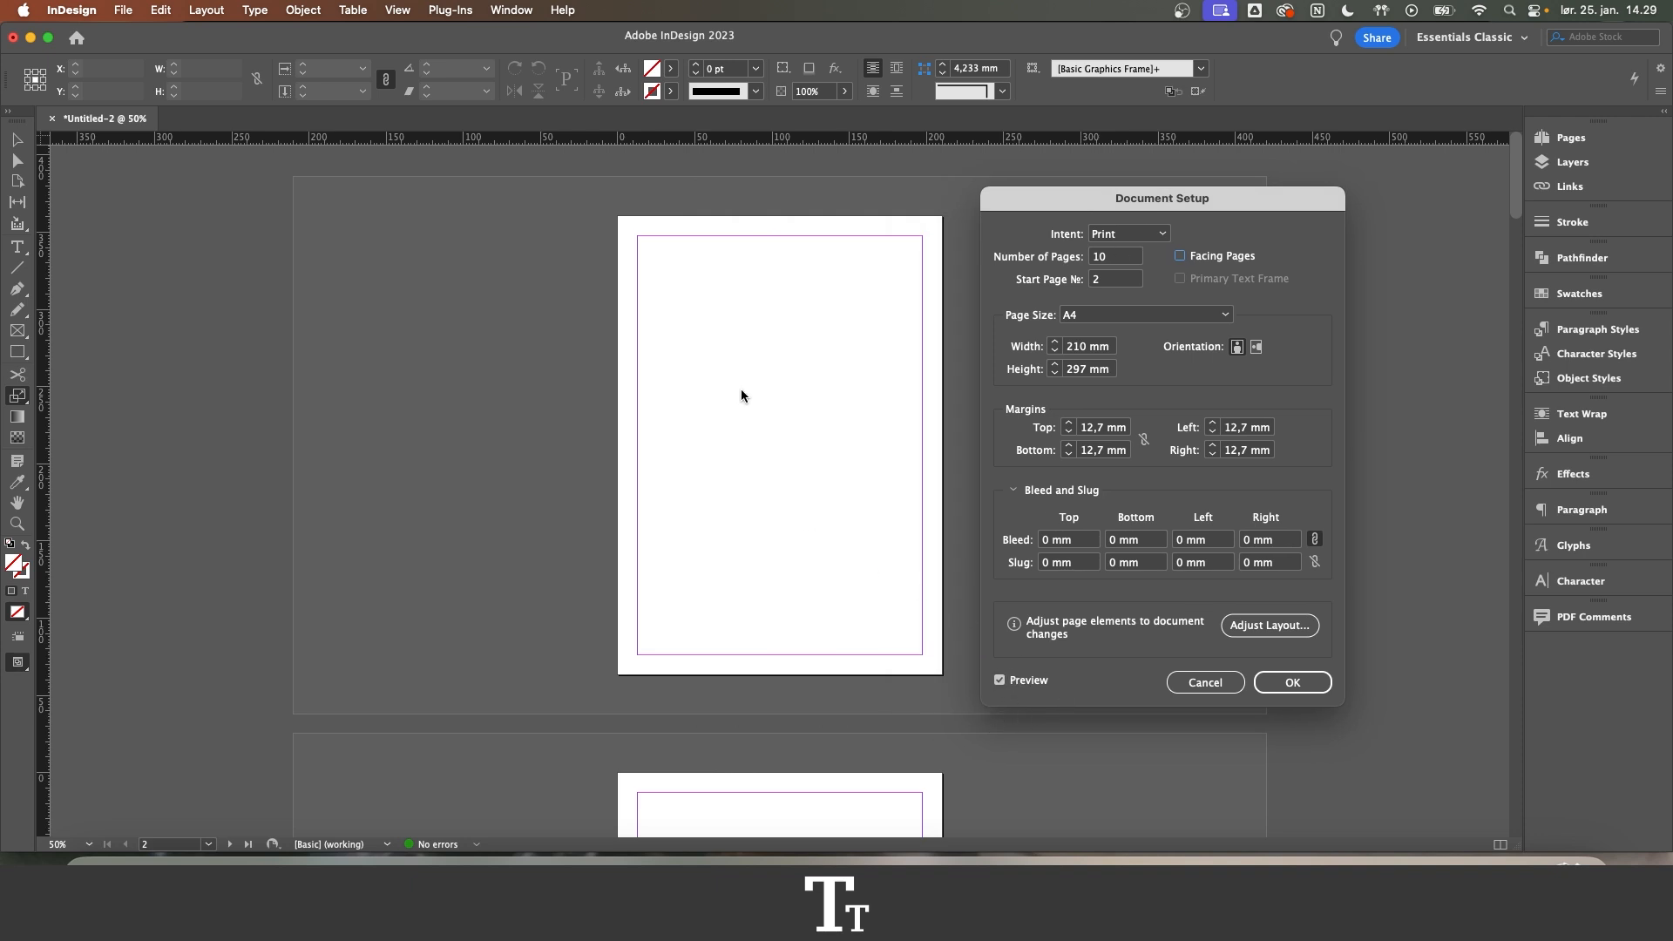
pyautogui.click(1290, 681)
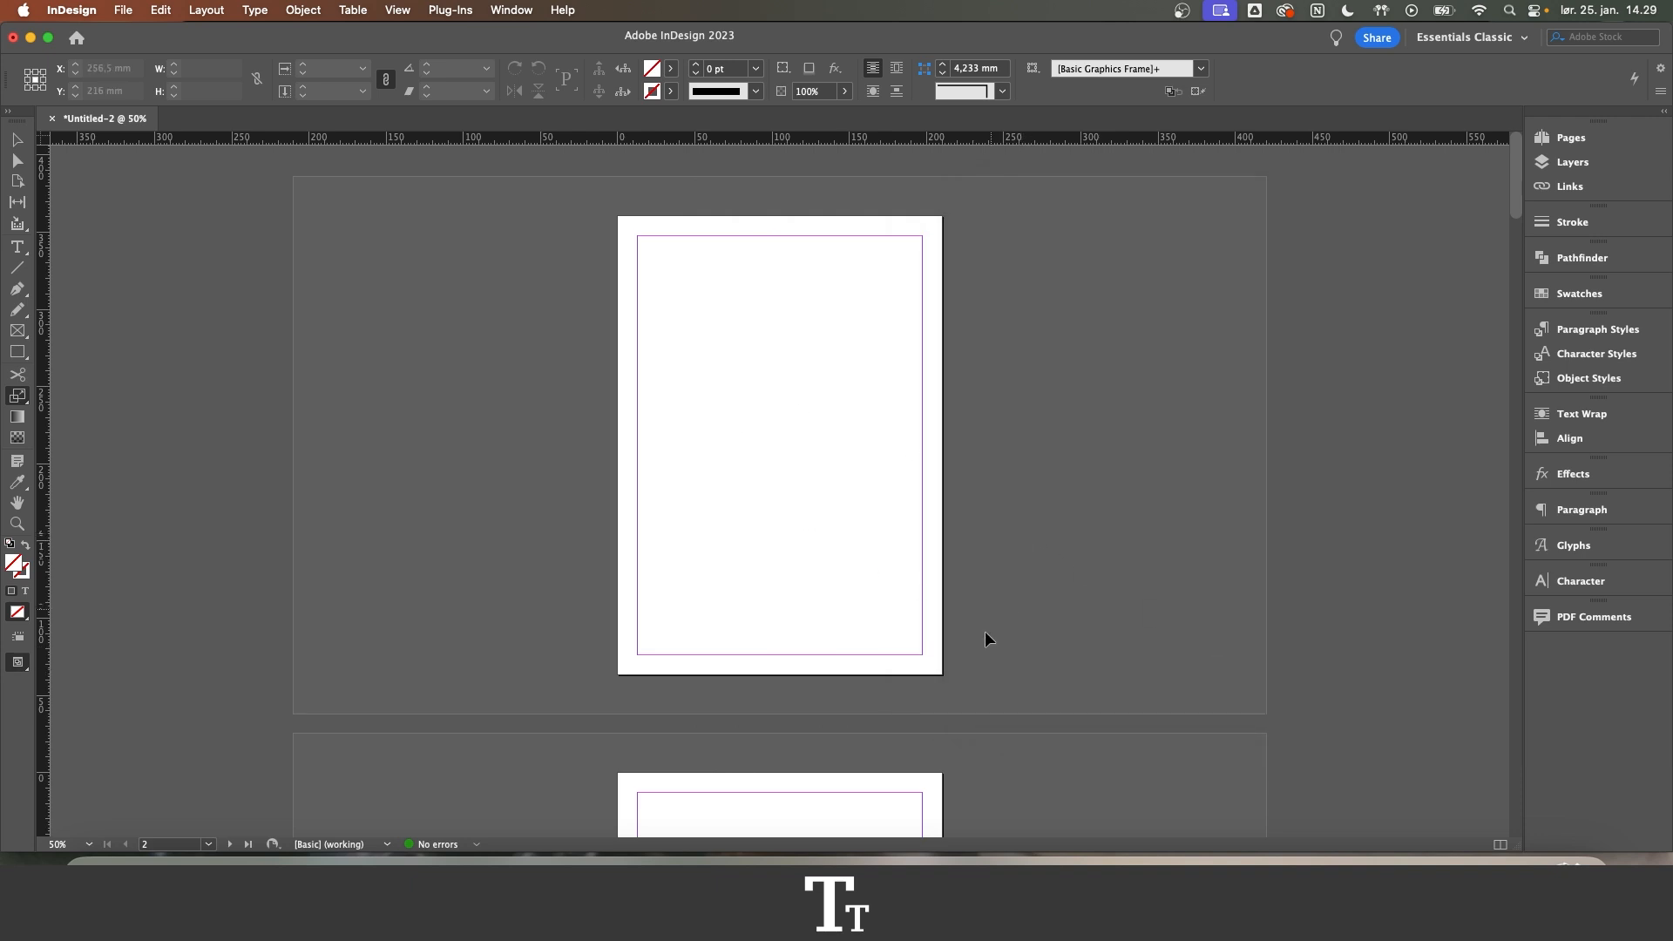
pyautogui.scroll(-3)
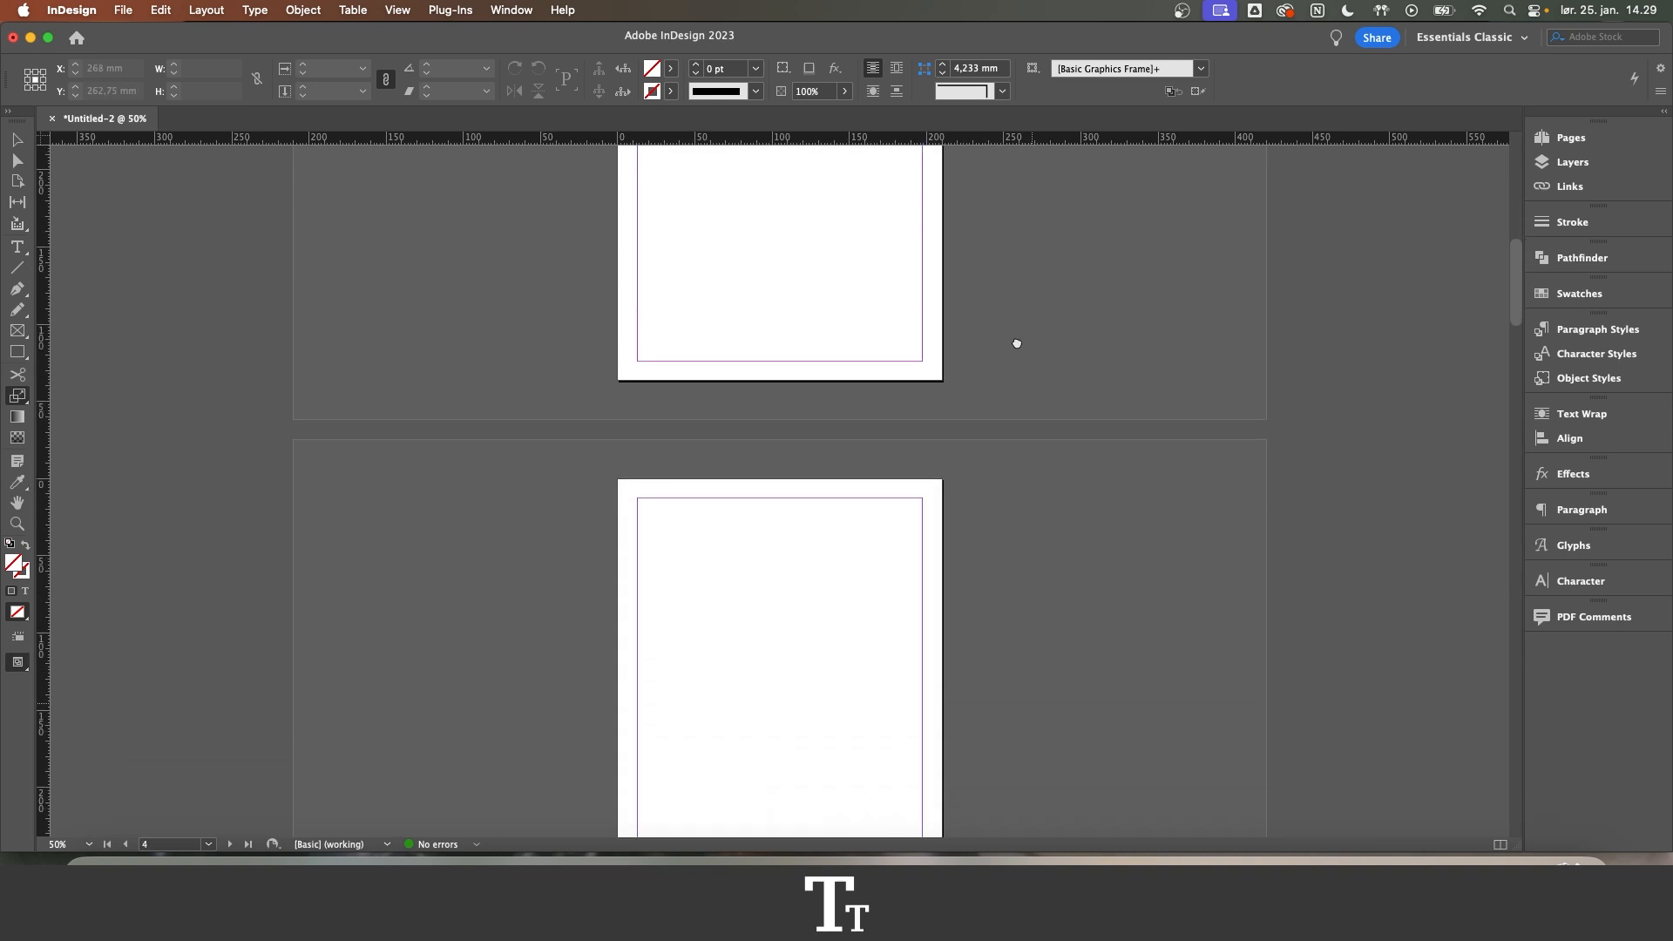